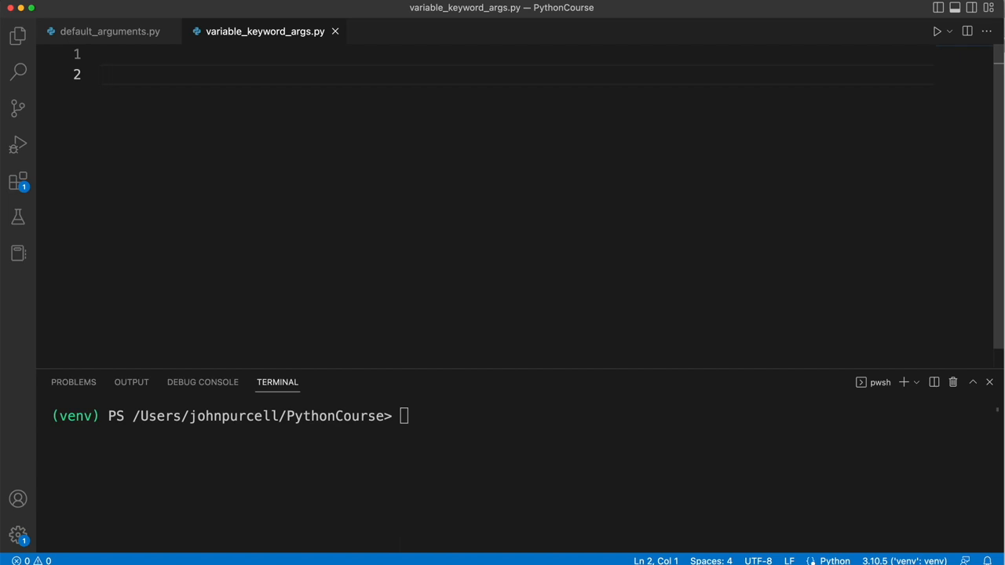
Define an empty add_description() function at the top of the file
type("def des")
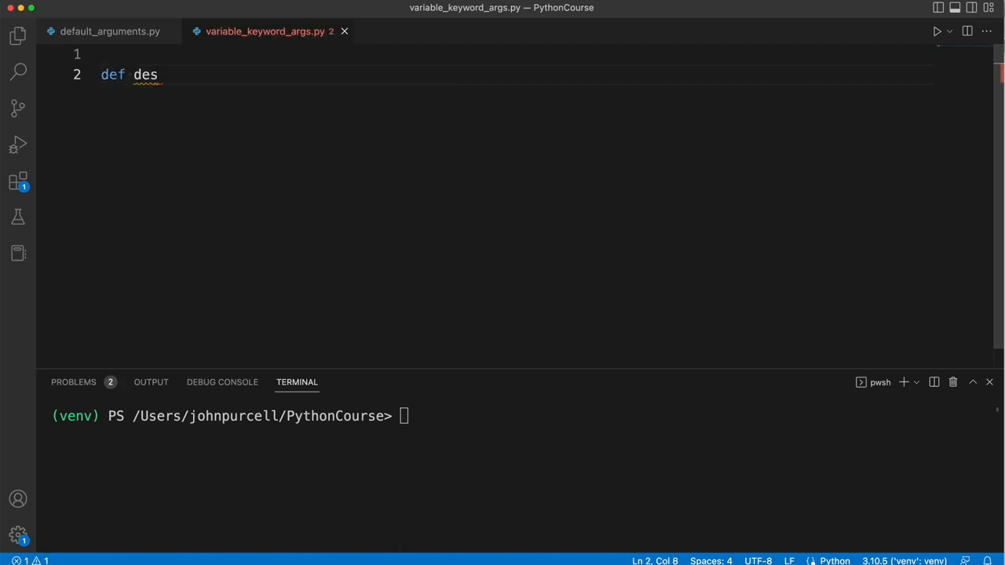
type("add_d")
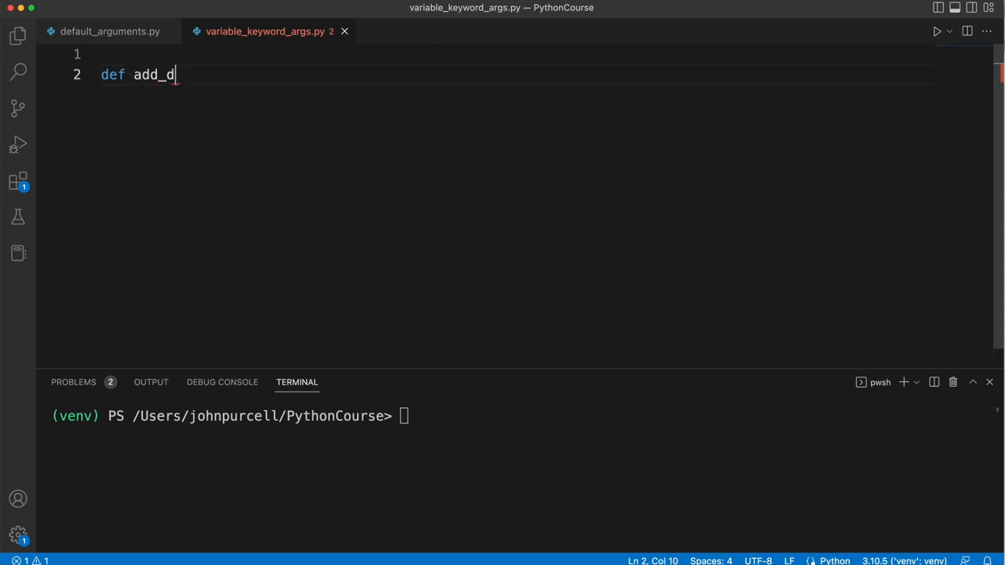
type("escriptio")
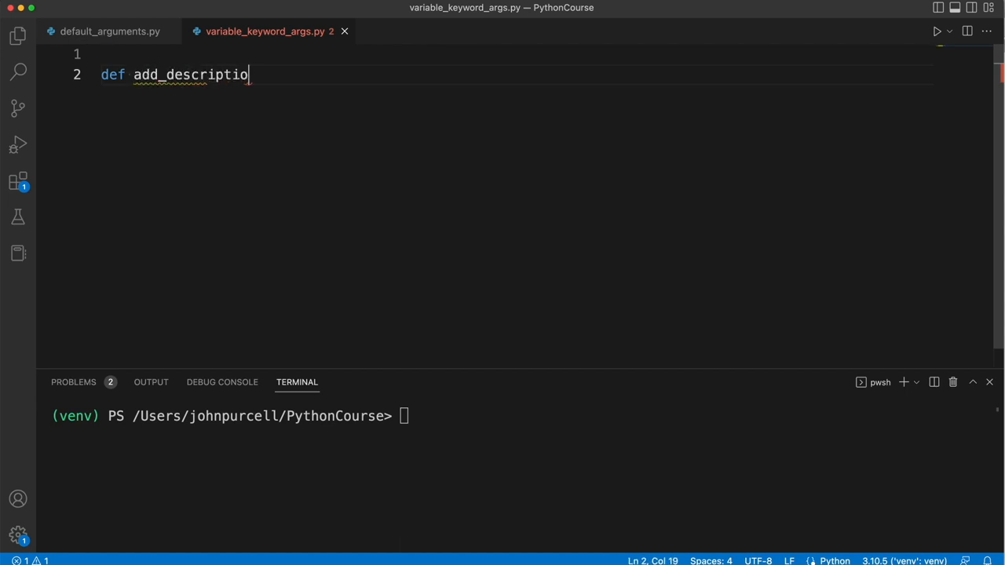
type("n()")
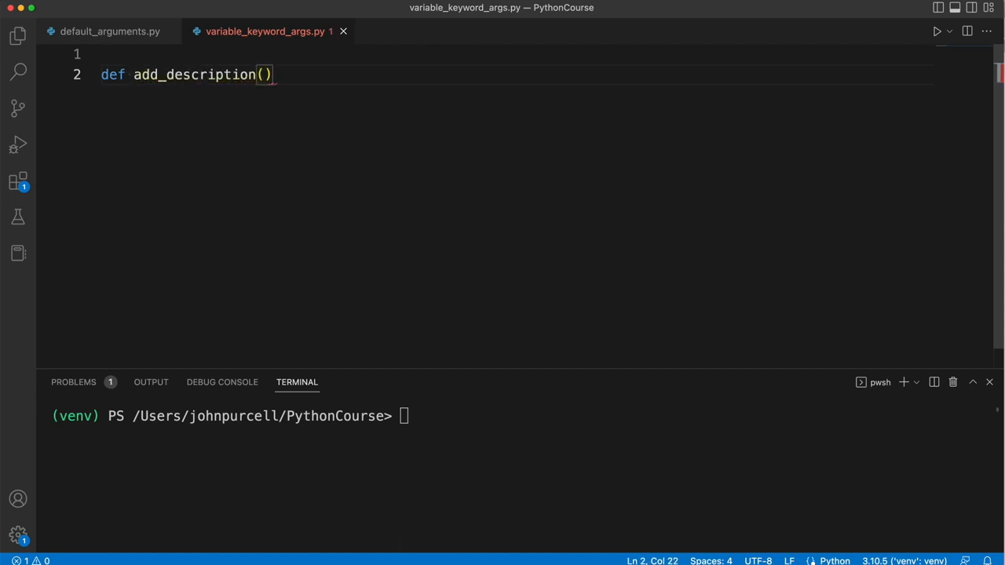
type(":")
type("pass")
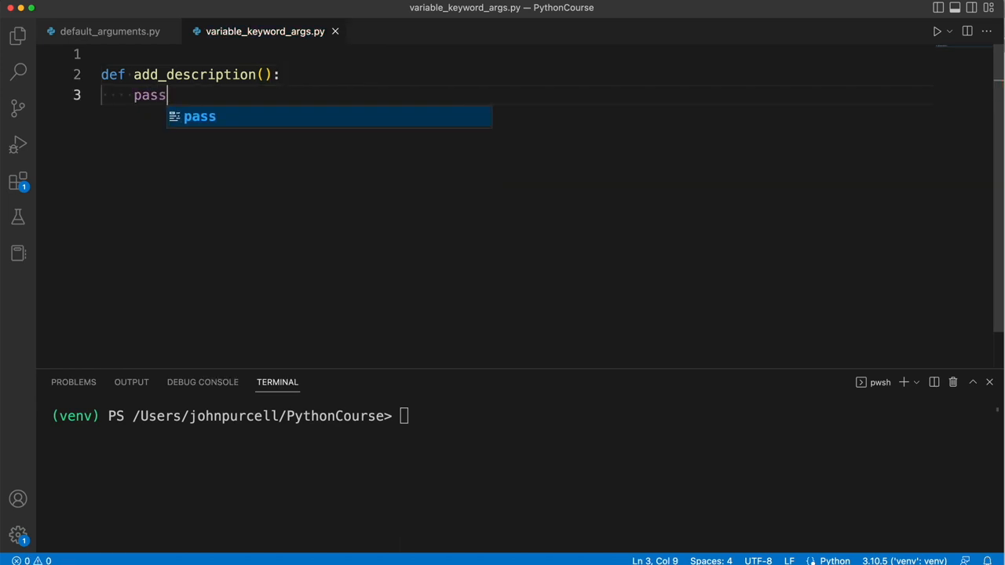
Define an empty main() function and call main() at the bottom
type("d")
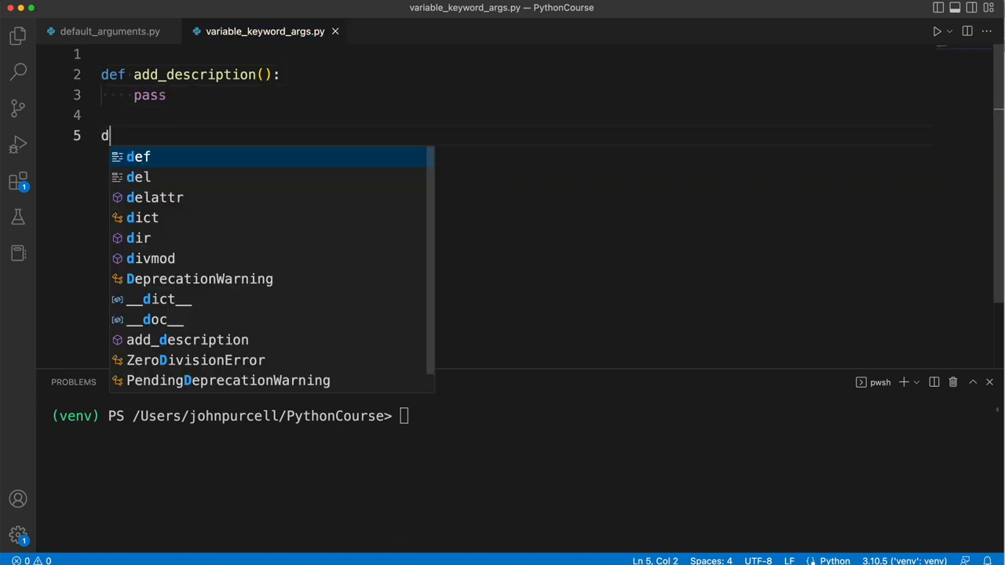
type("ef main():")
type("pass")
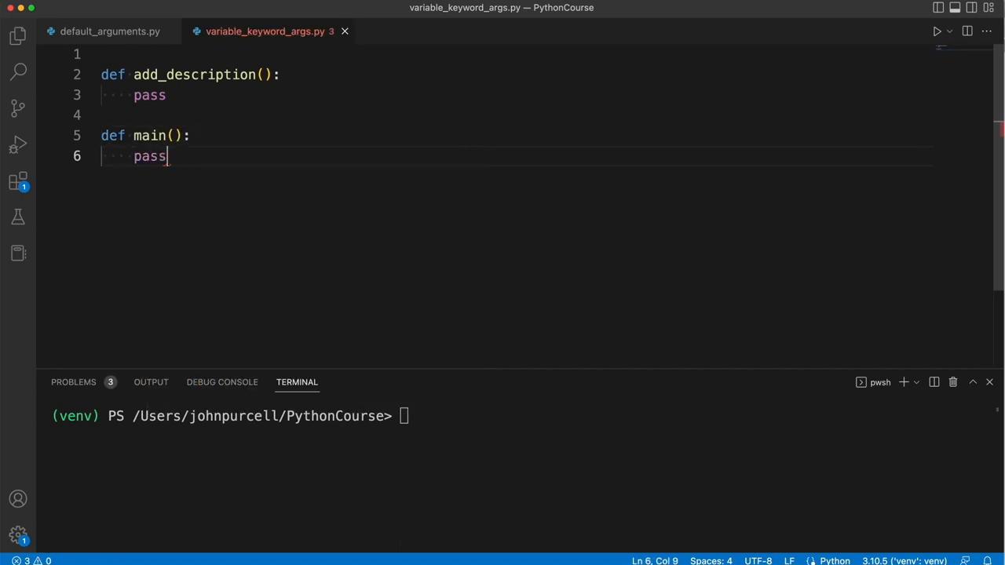
type("main")
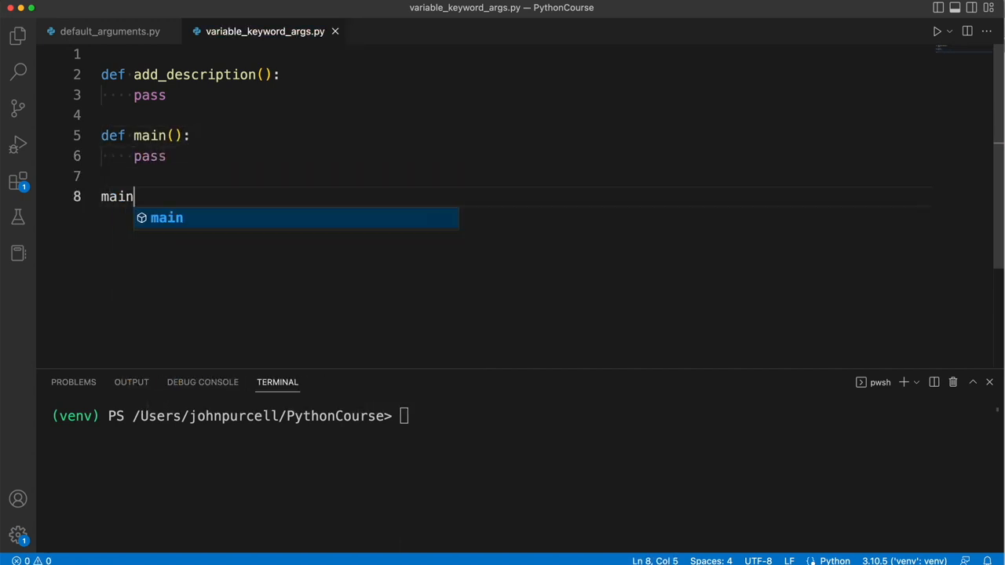
type("()")
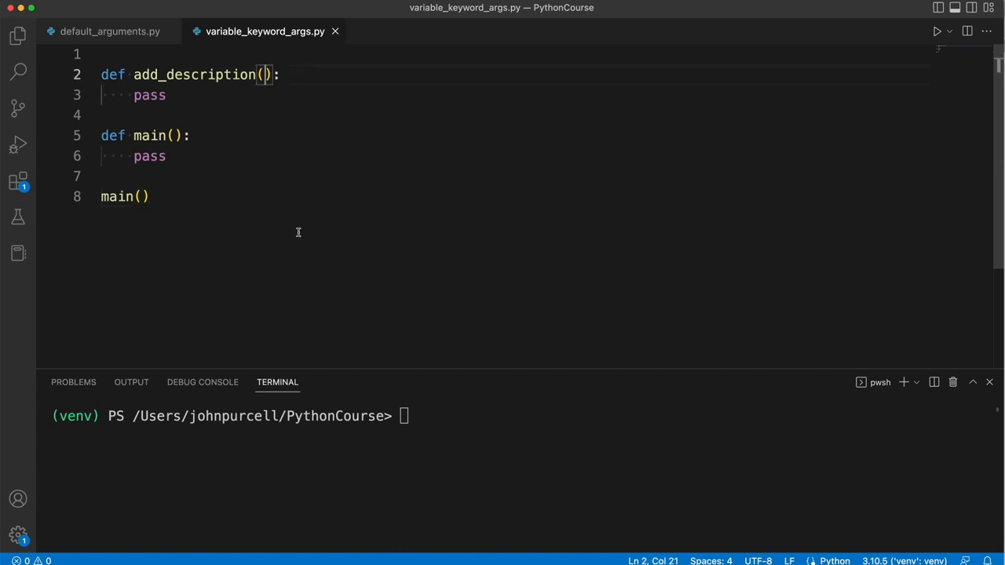
mouse_move(294, 229)
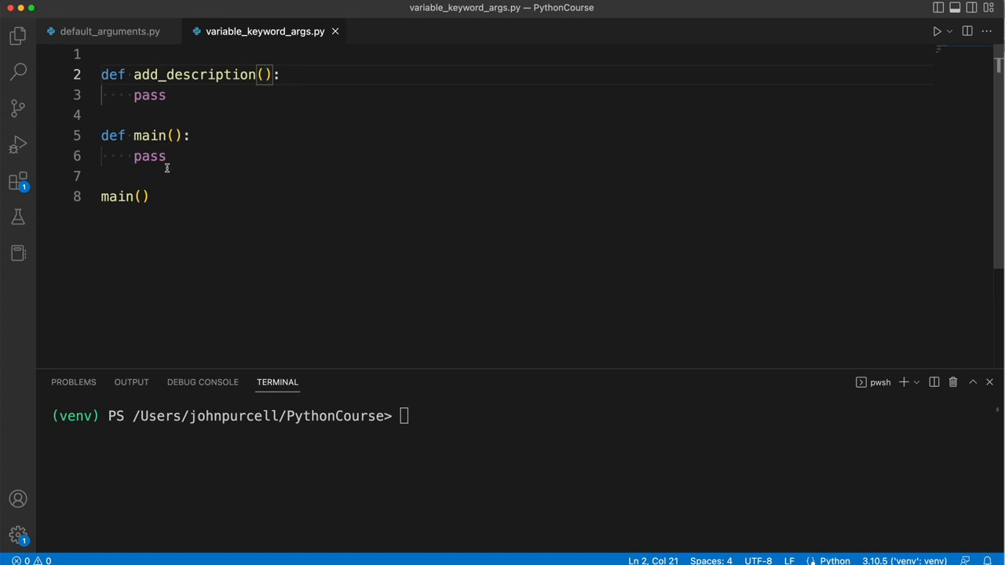
Call add_description(height=180, weight=90, eyes="blue") inside main
type("add")
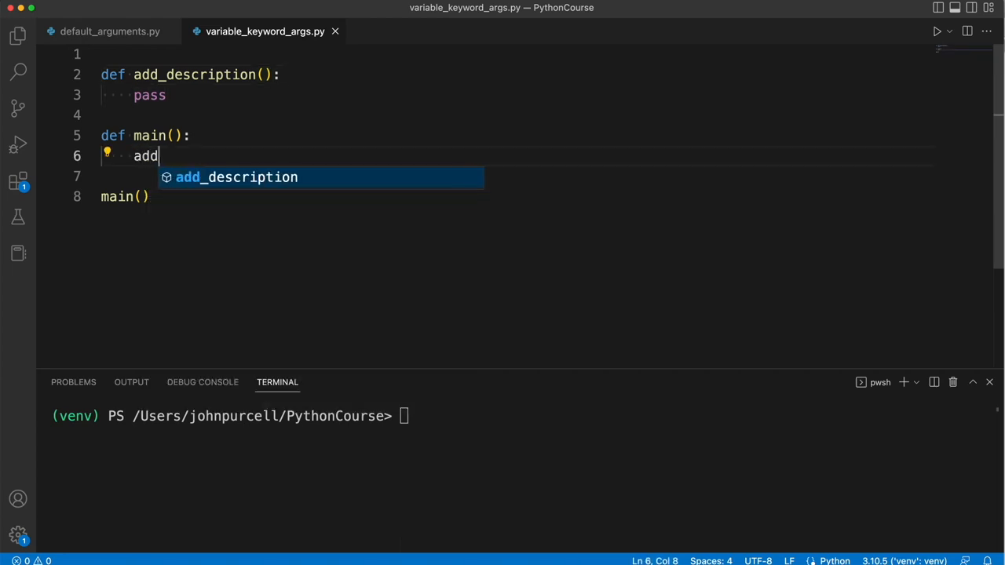
key("Tab")
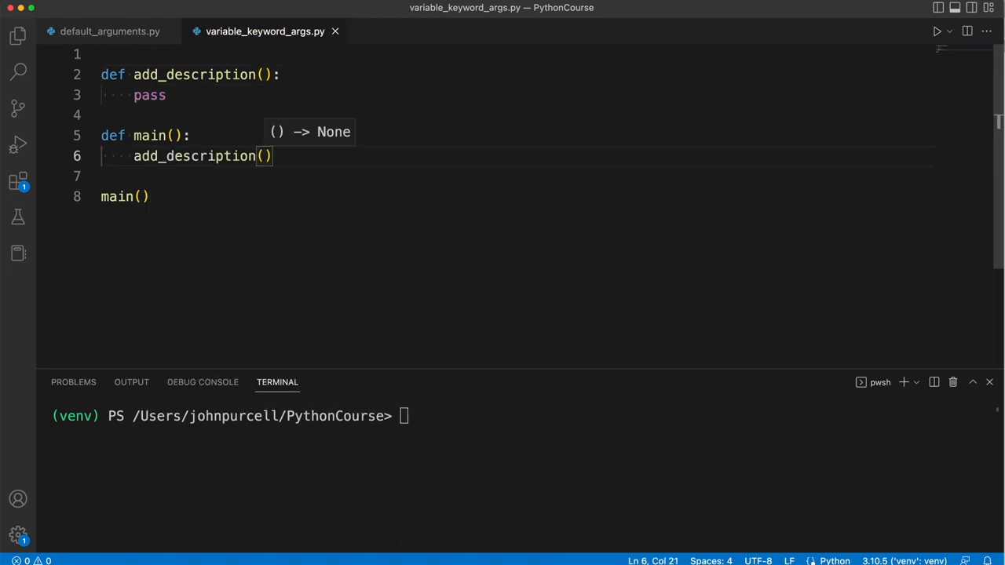
type("height=")
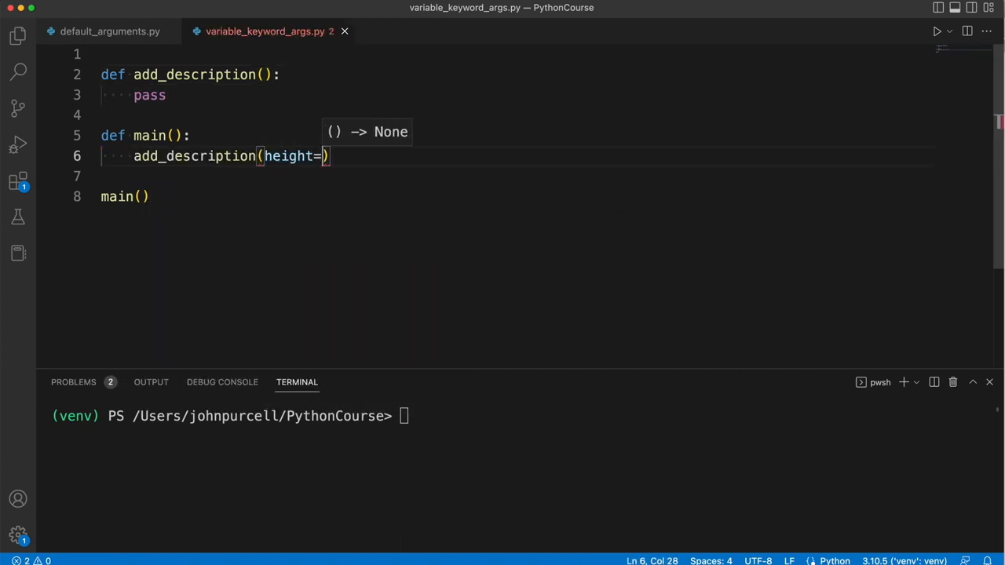
type("180,")
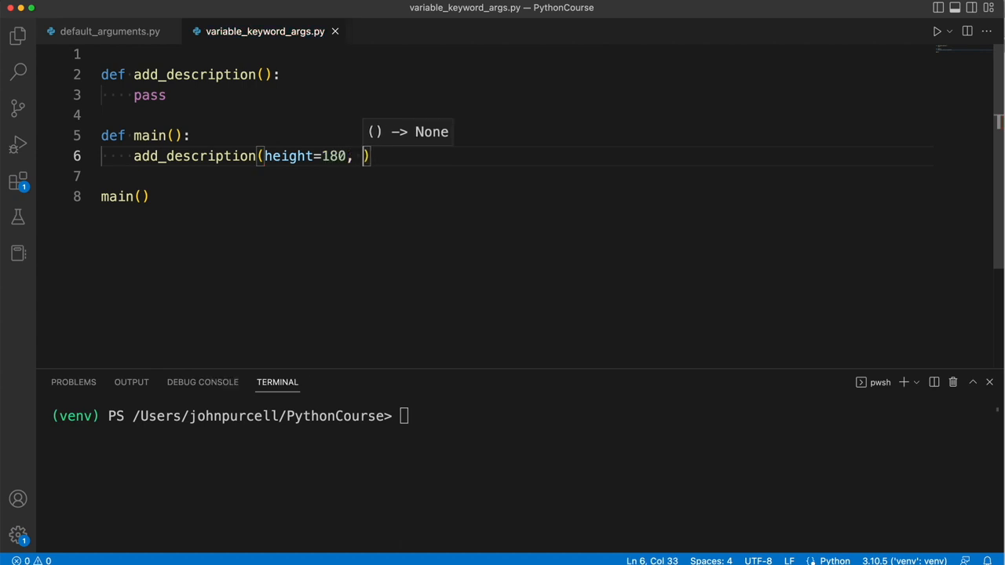
type("weight=")
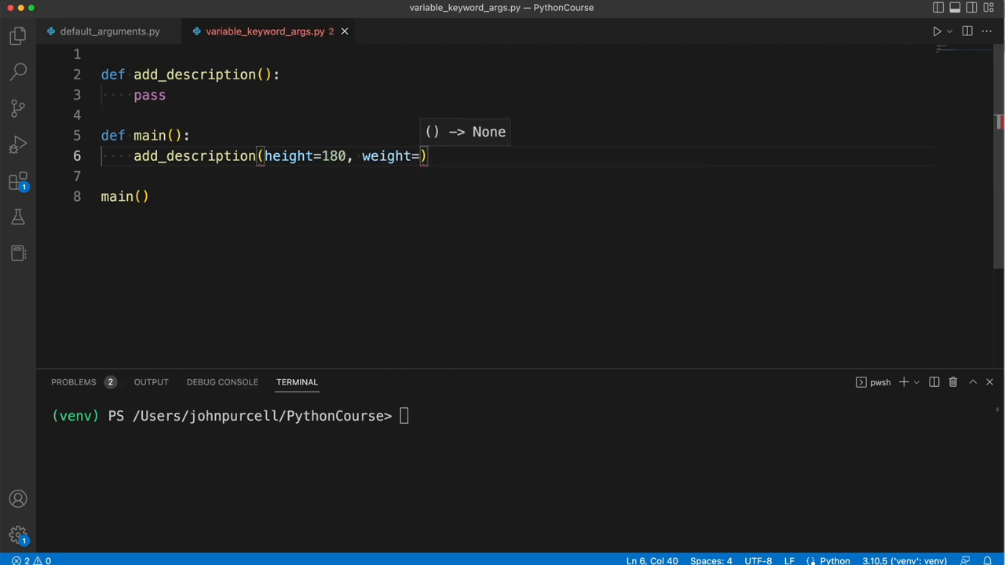
type("90,")
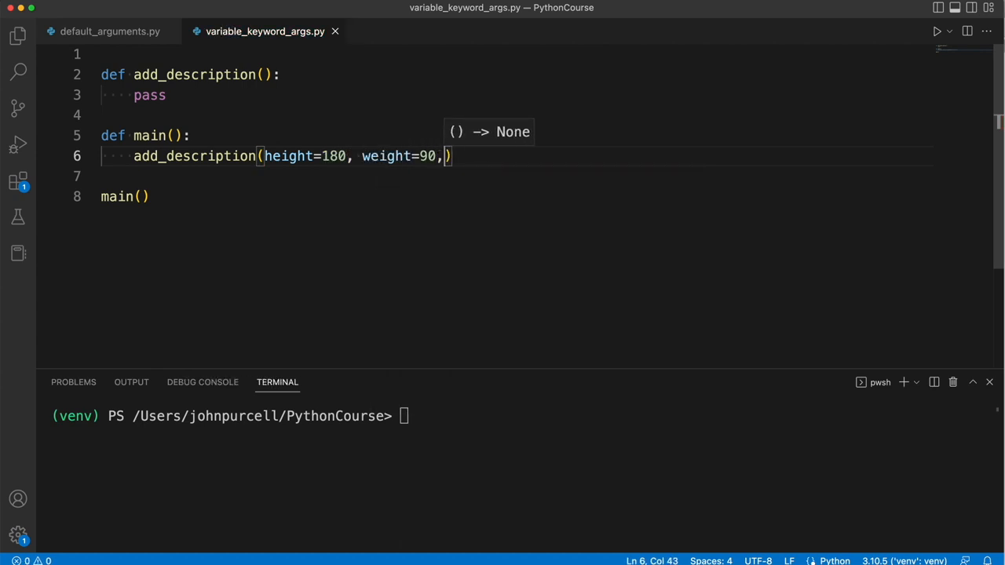
type("eyes=\"blue")
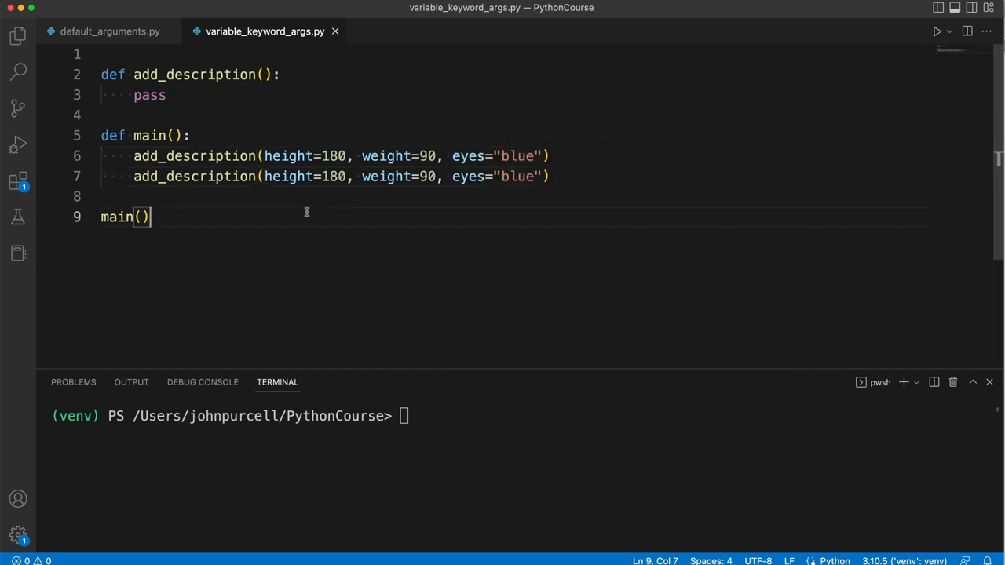
Replace the second call's arguments with trouser="black", beard=True
left_click_drag(264, 176, 389, 176)
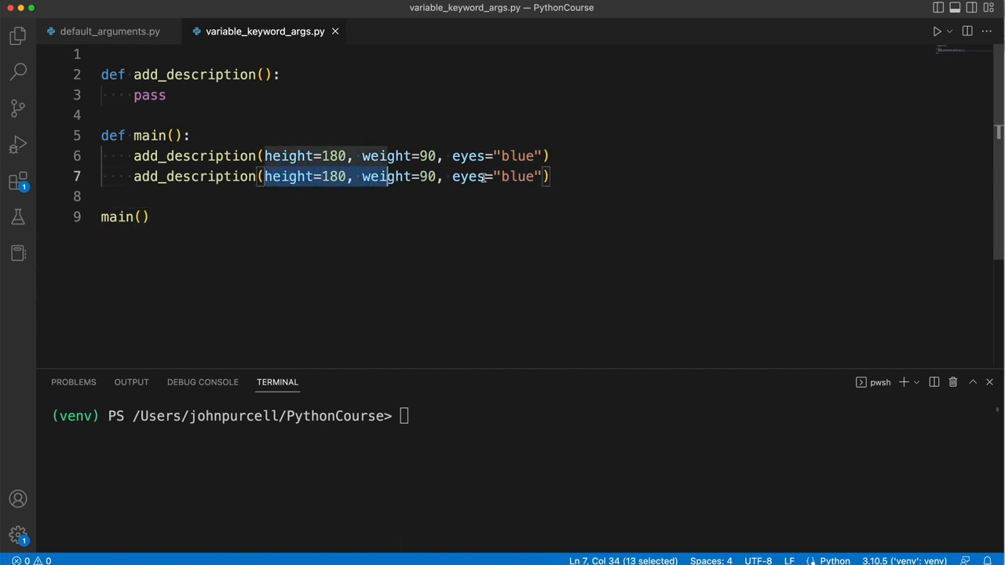
left_click_drag(389, 176, 542, 175)
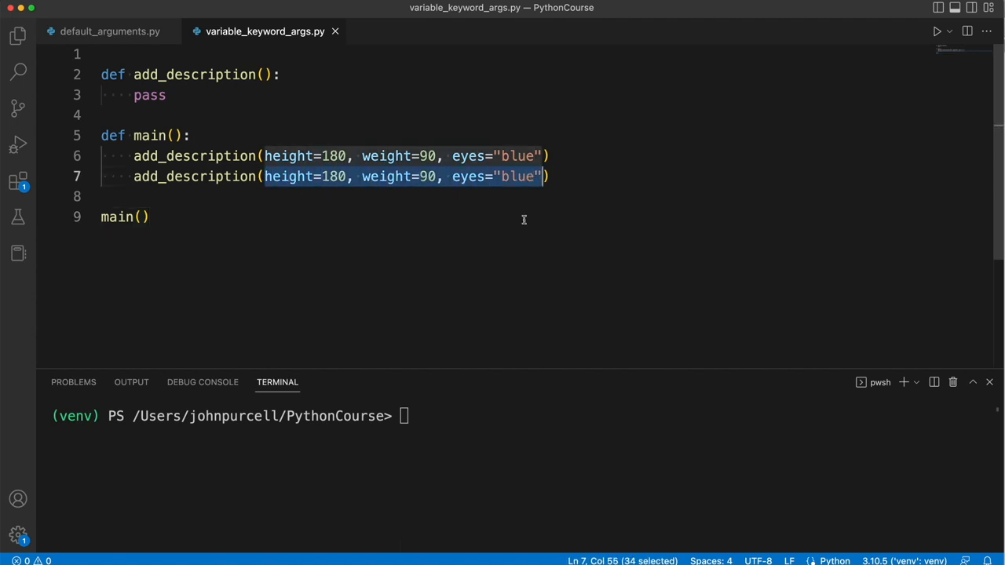
type("trouser=)")
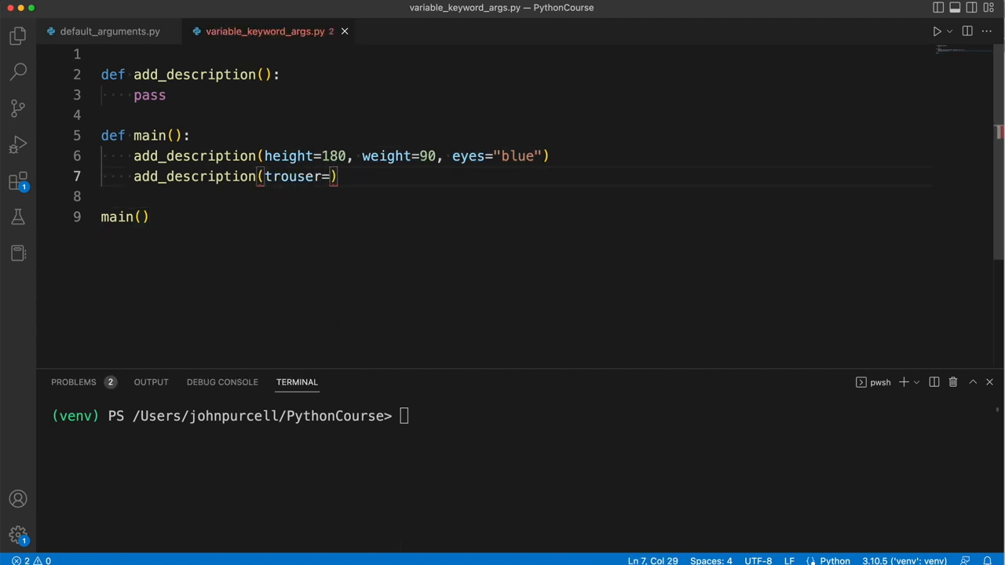
type("\"black\"")
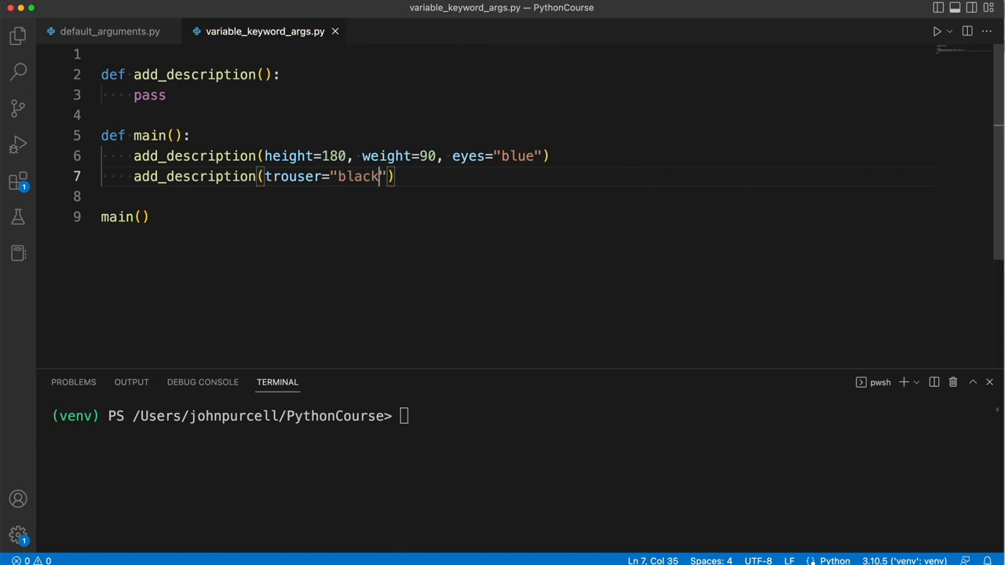
type(", b")
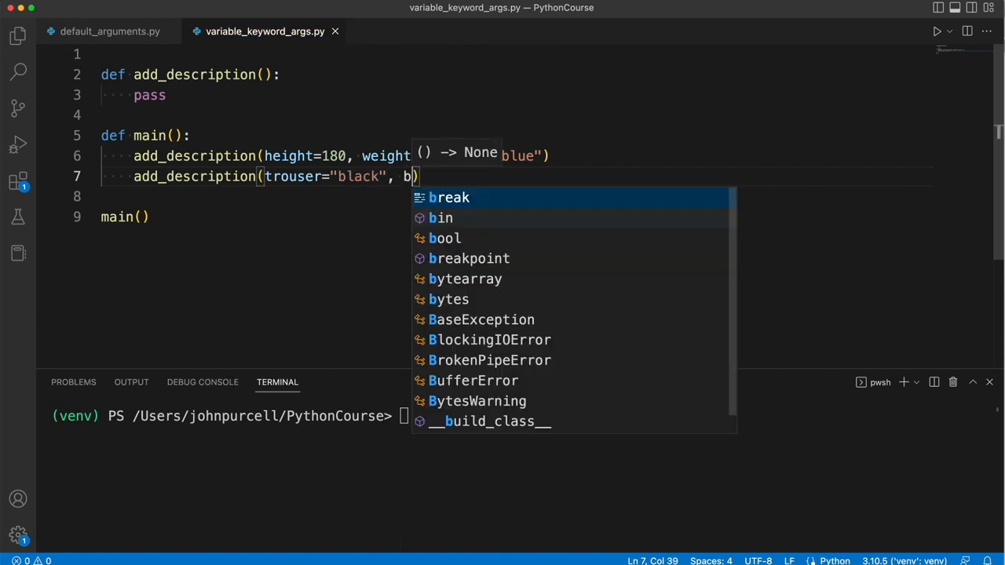
type("eard=True")
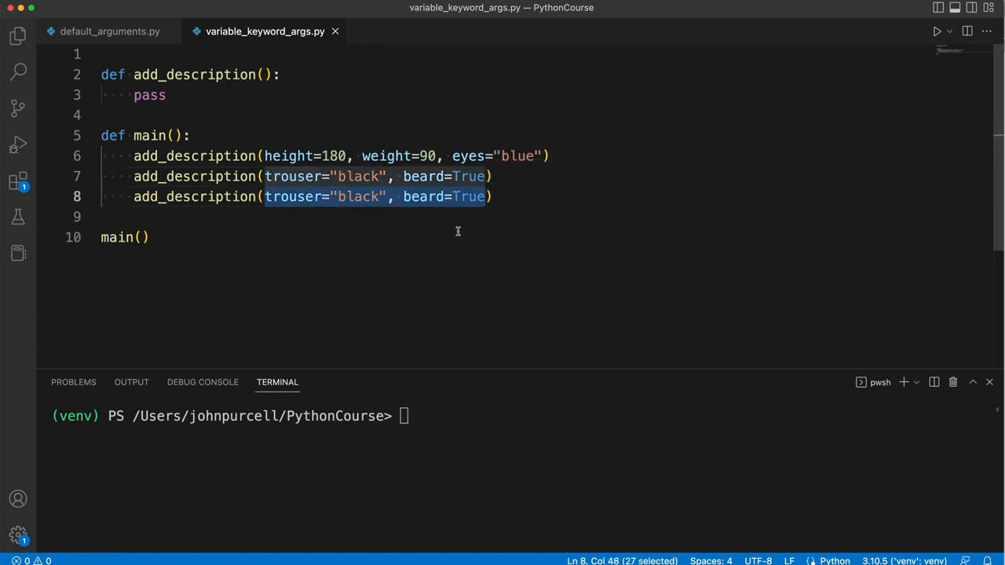
Start the third call's arguments with sex="male" and height
type("sex=\"")
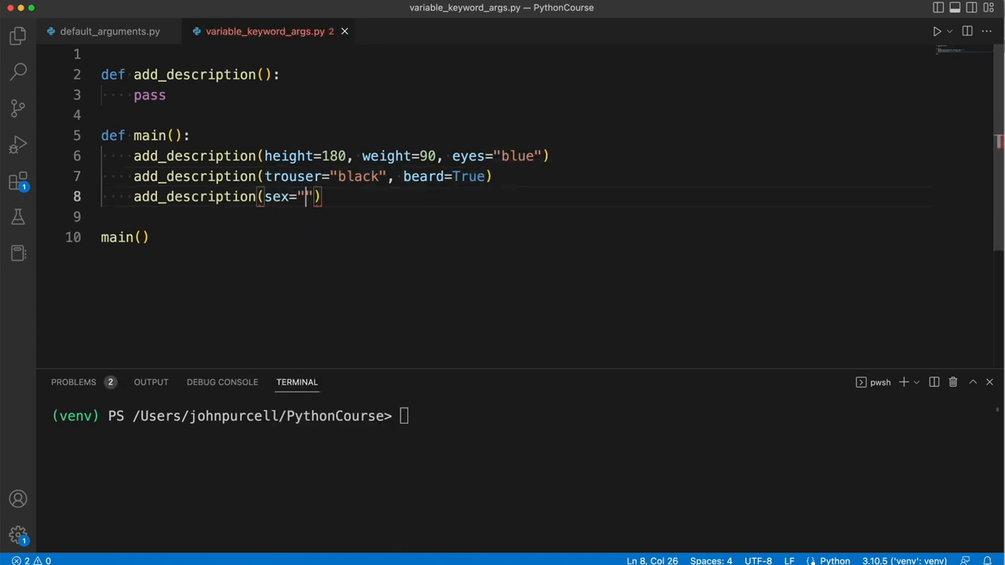
type("male\", height=170")
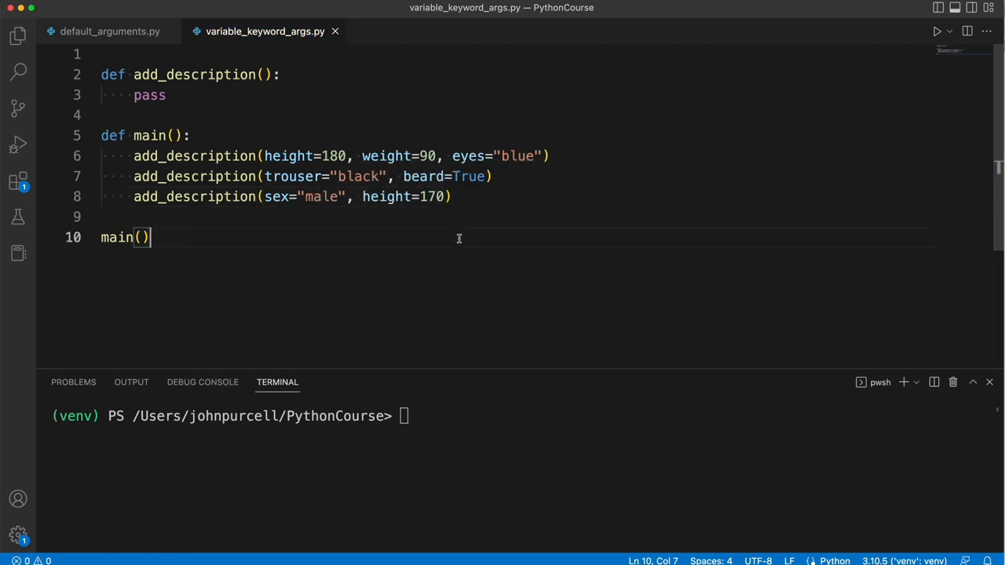
double_click(287, 156)
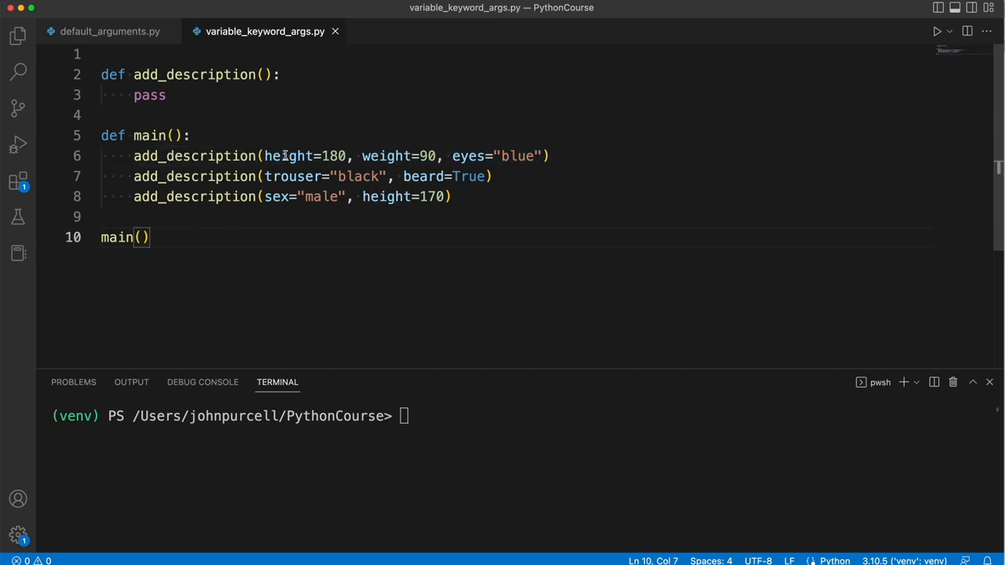
double_click(387, 156)
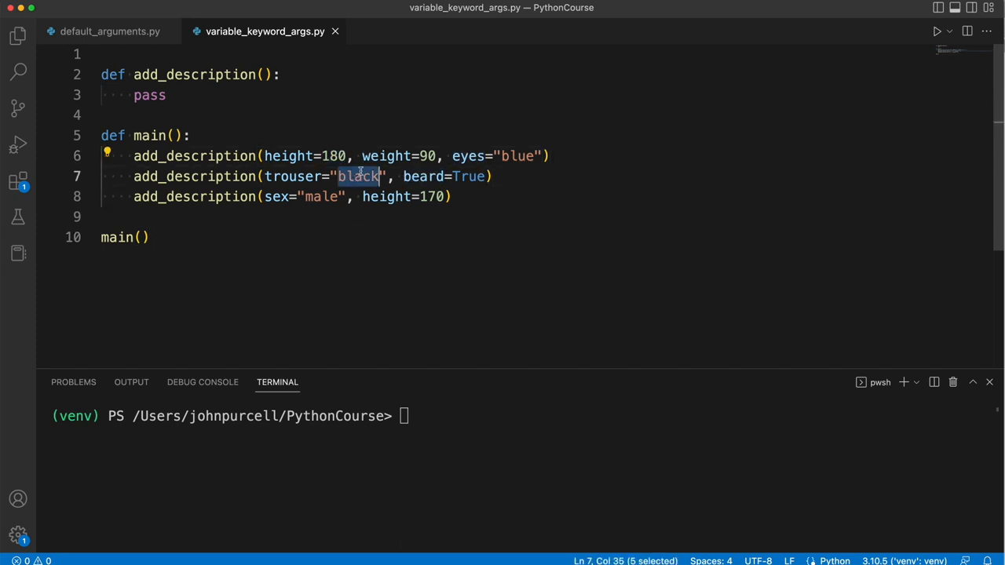
double_click(427, 156)
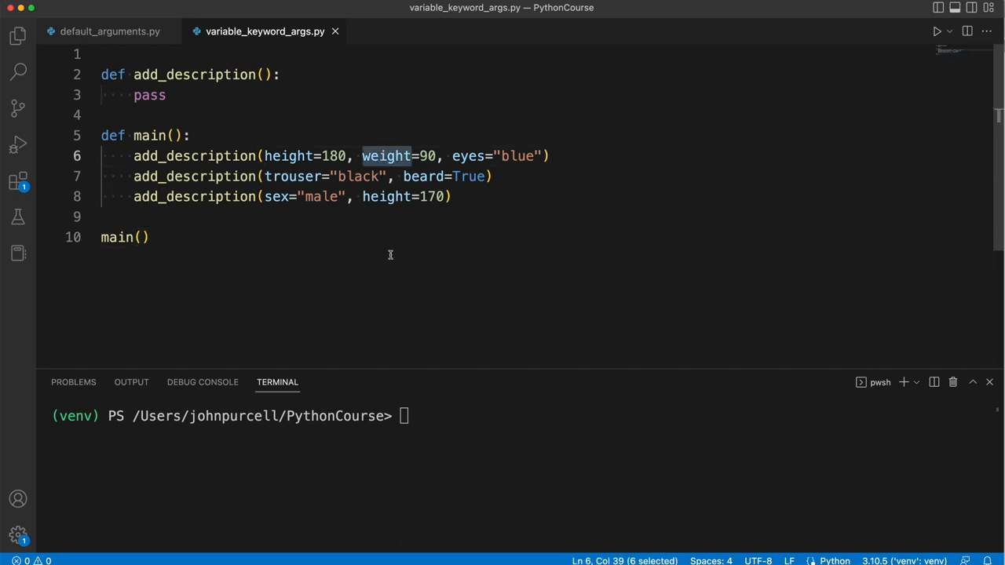
double_click(427, 155)
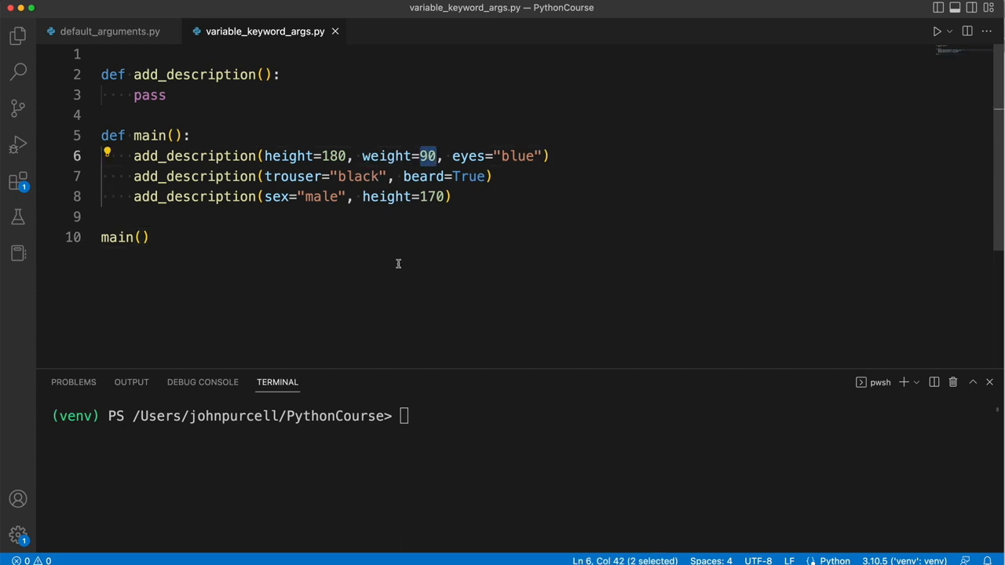
left_click(140, 237)
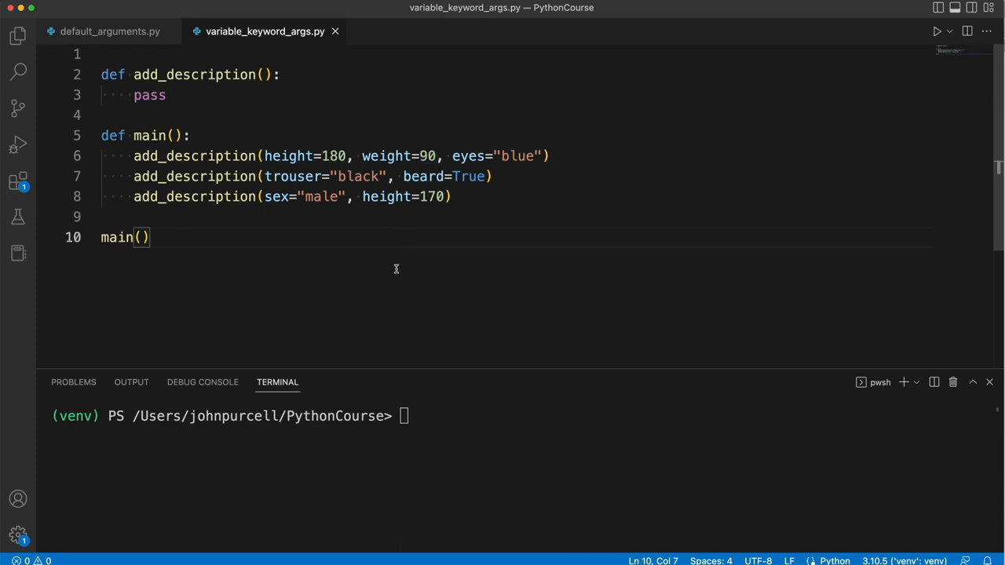
mouse_move(270, 157)
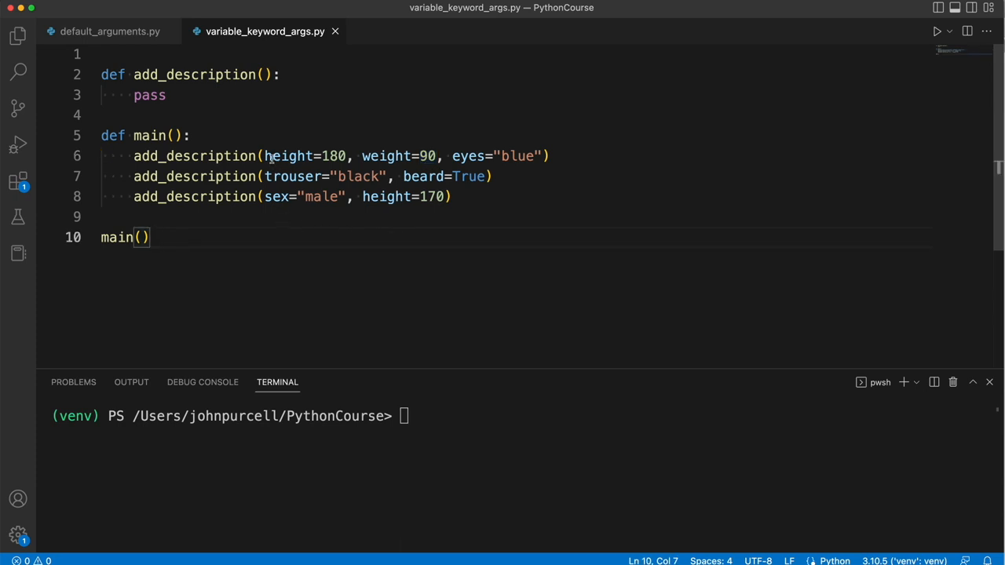
left_click(362, 156)
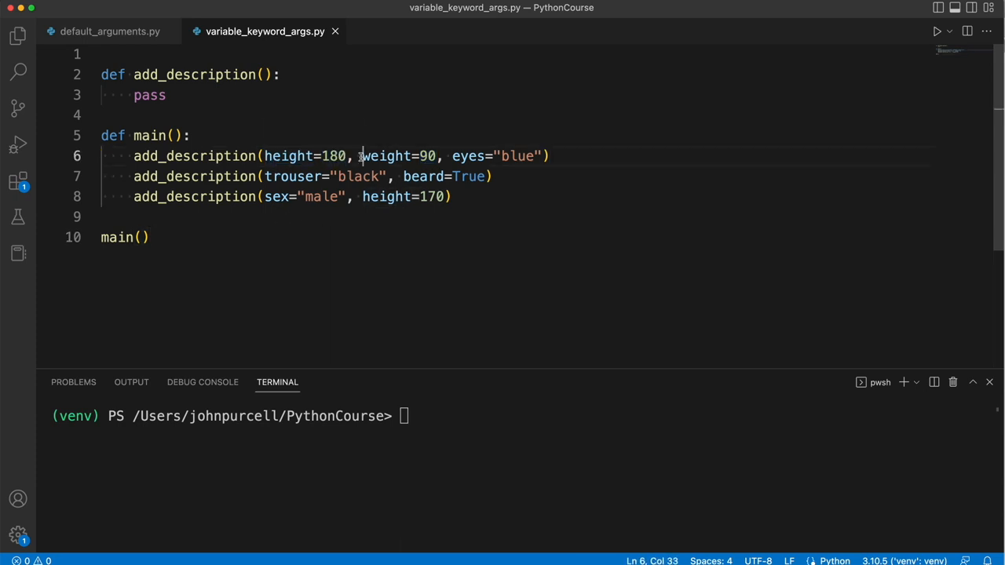
left_click_drag(361, 155, 436, 155)
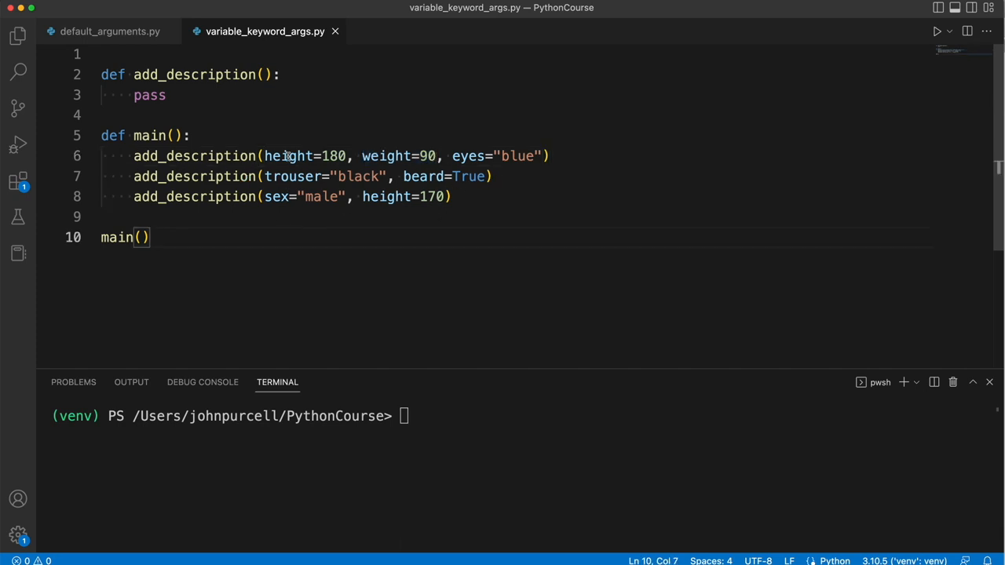
double_click(289, 155)
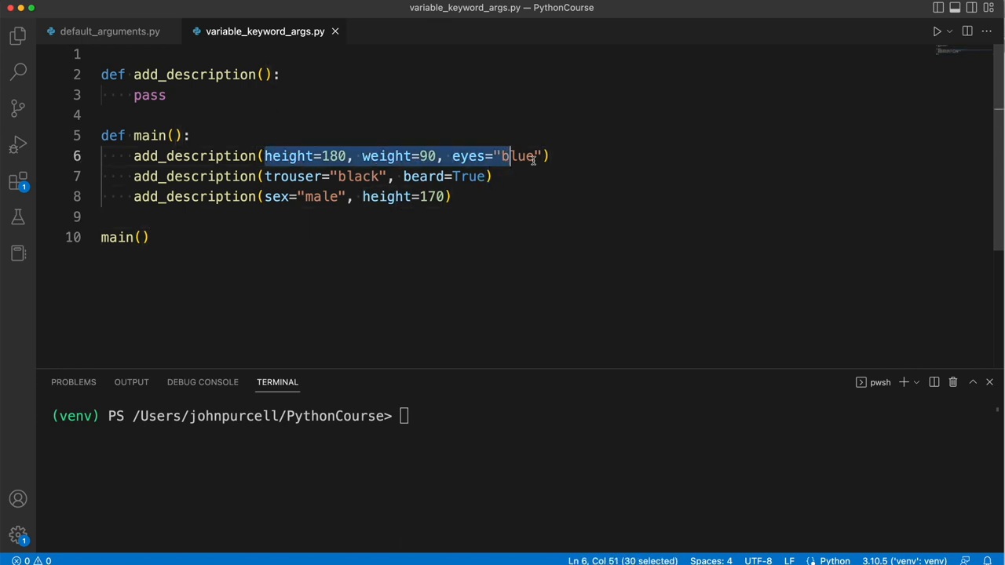
left_click(151, 238)
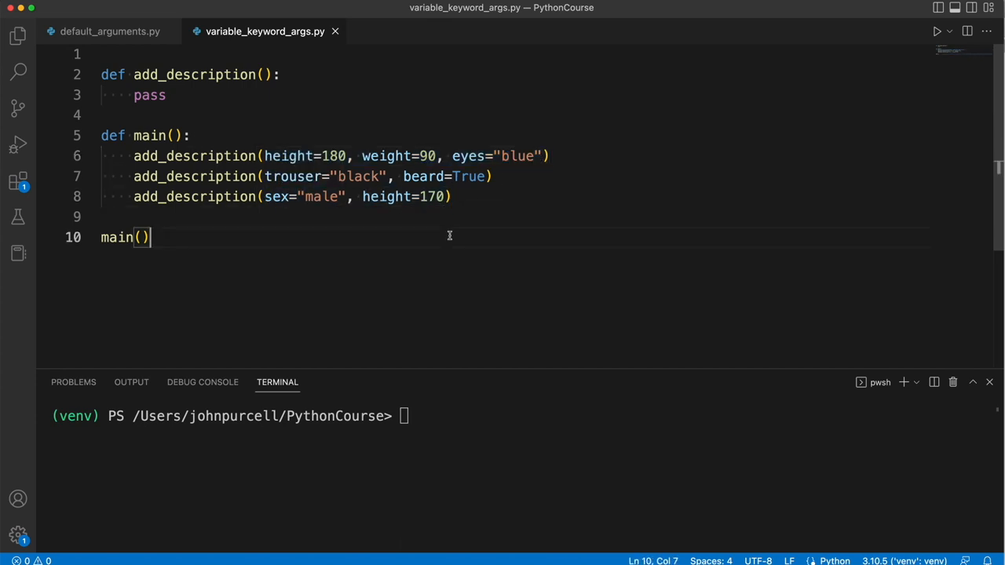
left_click(266, 75)
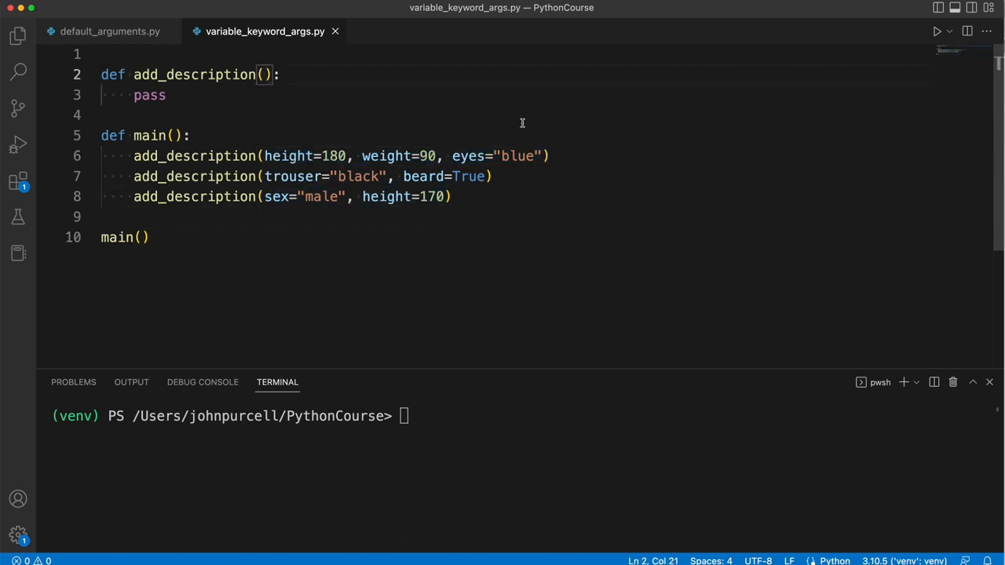
Give add_description a **description parameter and print type(description) then description
type("*")
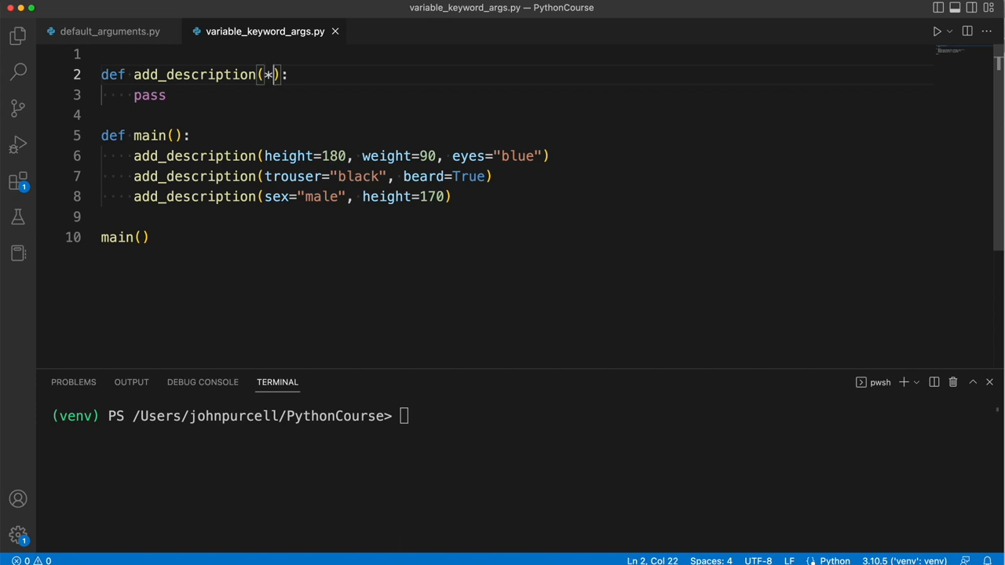
type("*")
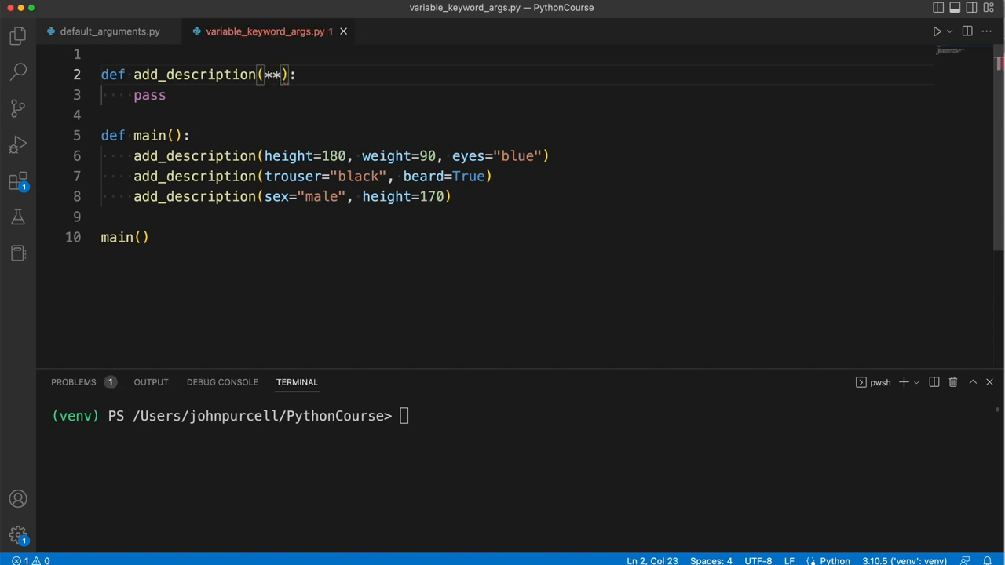
type("descr")
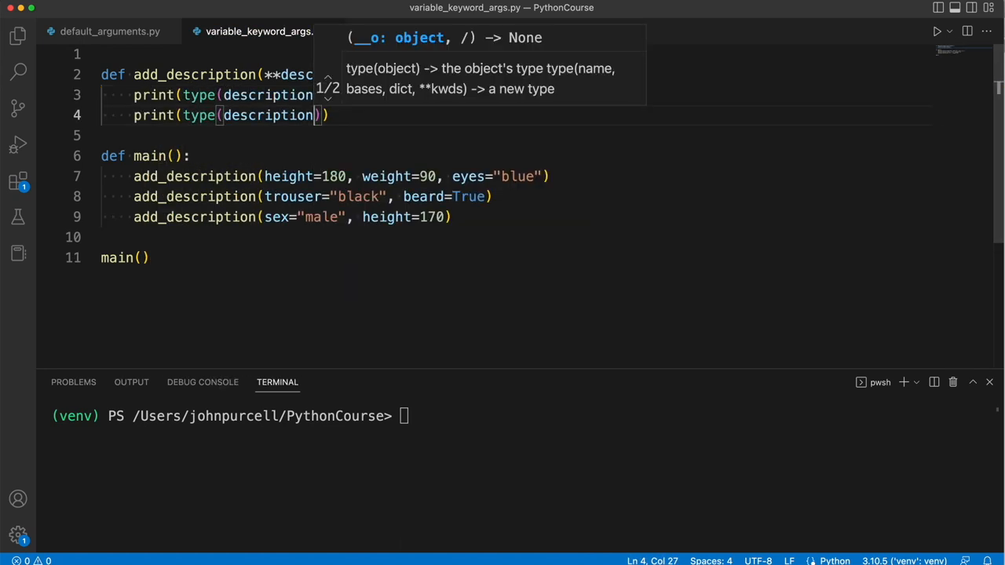
double_click(198, 114)
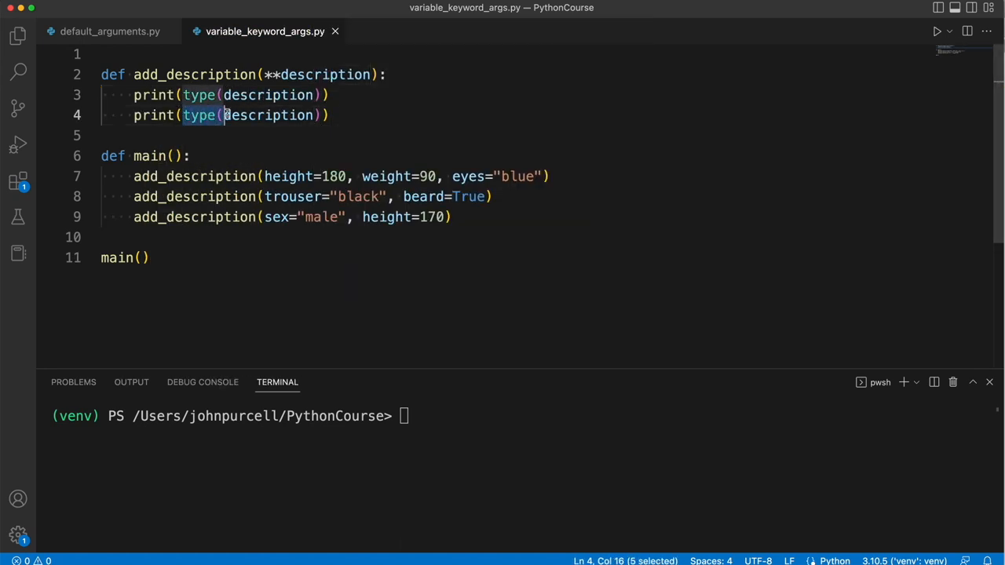
key("Backspace")
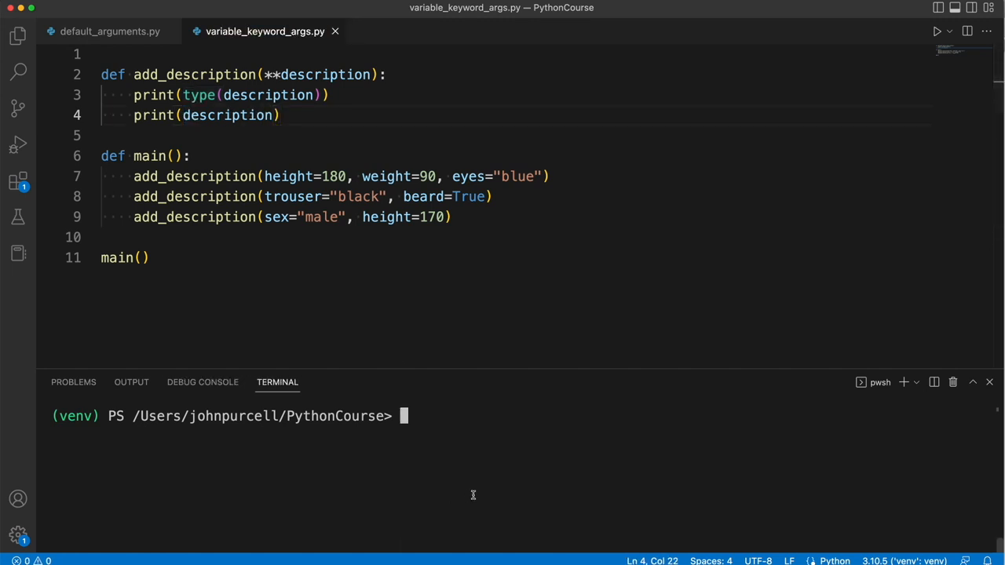
Run python ./variable_keyword_args.py and highlight the description parameter in the function
type("python ./variable_keyword_args.py")
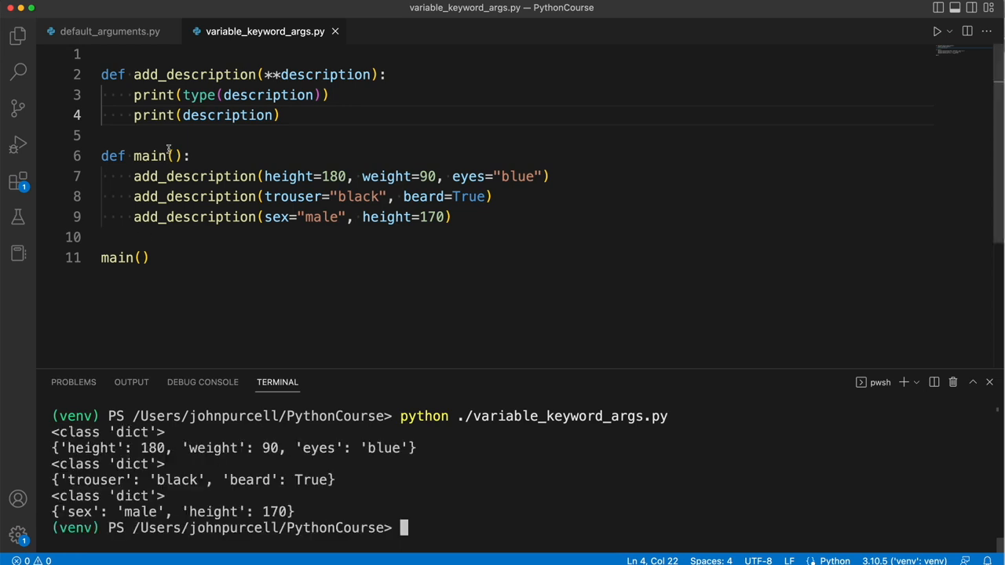
double_click(324, 75)
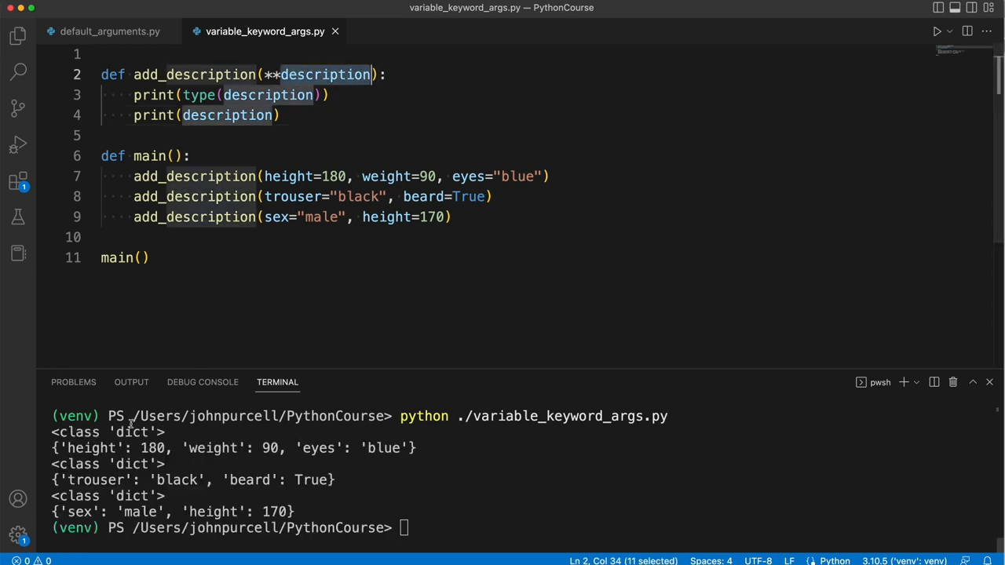
double_click(132, 432)
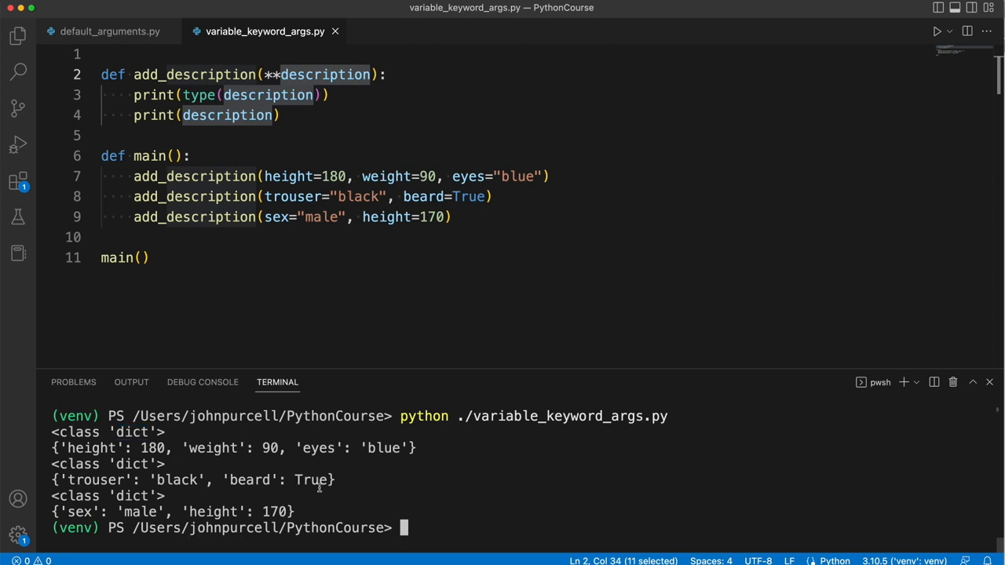
mouse_move(355, 488)
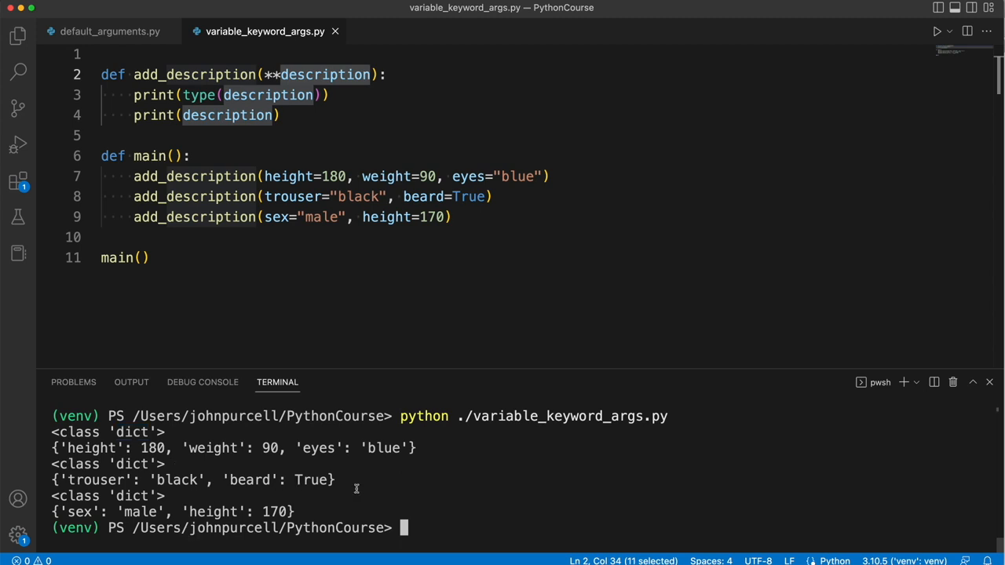
mouse_move(94, 462)
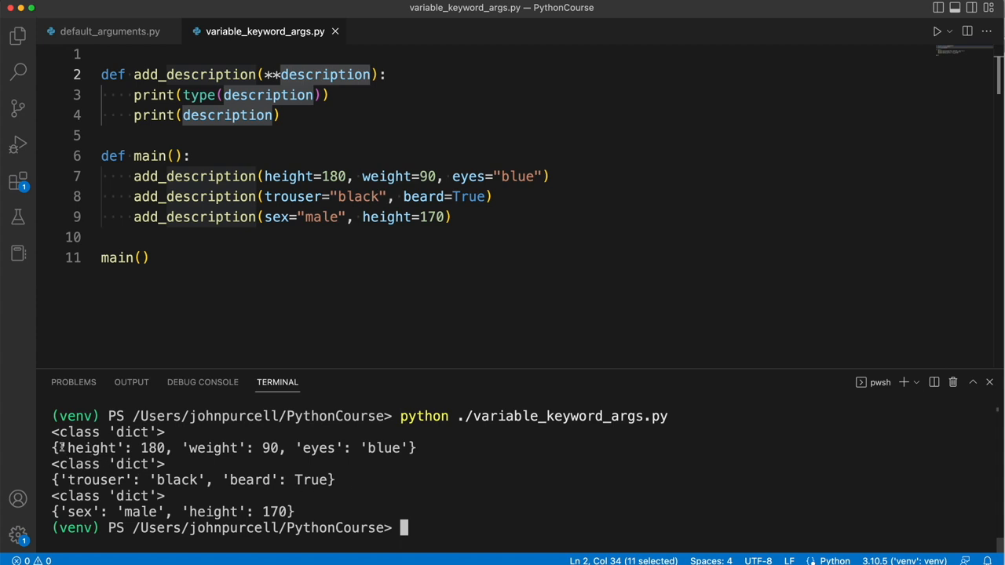
Point out keys and values like weight, 90 and blue in the printed dictionaries
left_click_drag(60, 447, 165, 447)
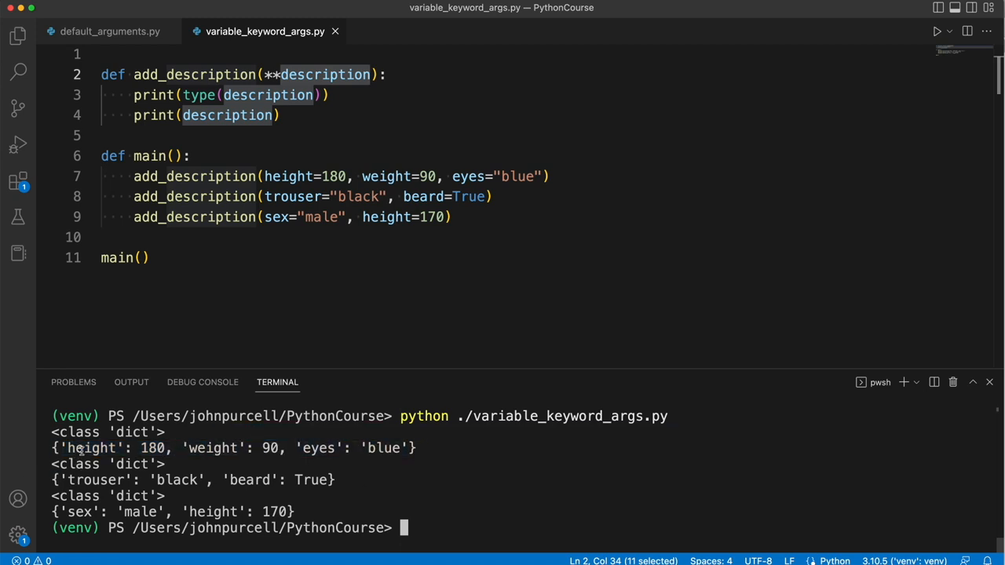
double_click(212, 448)
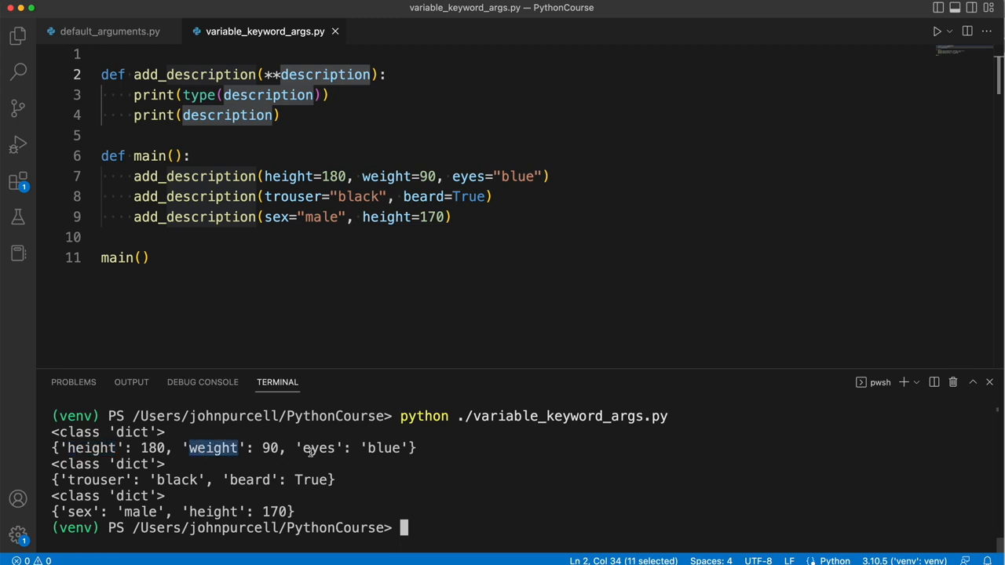
double_click(270, 448)
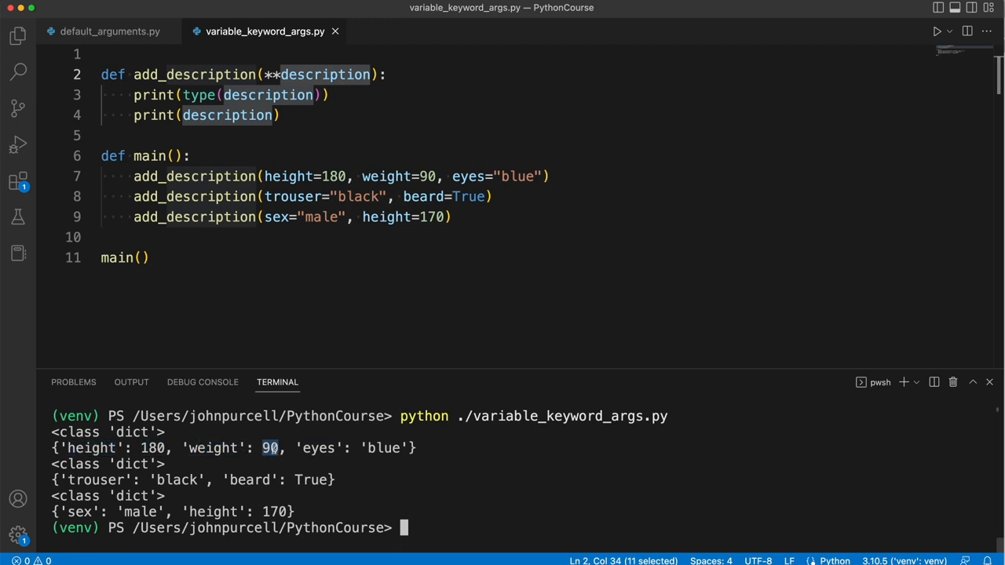
double_click(383, 448)
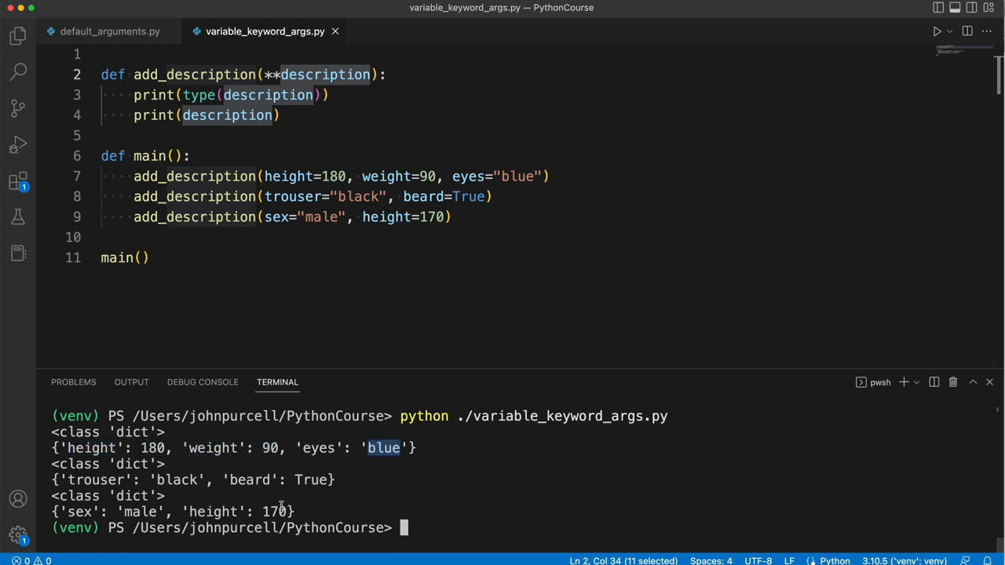
double_click(140, 512)
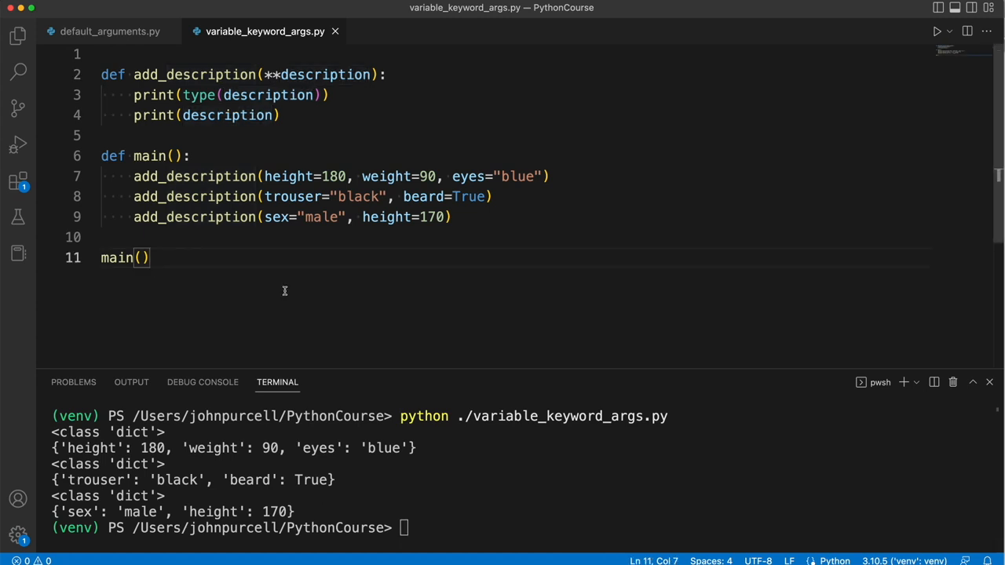
double_click(289, 176)
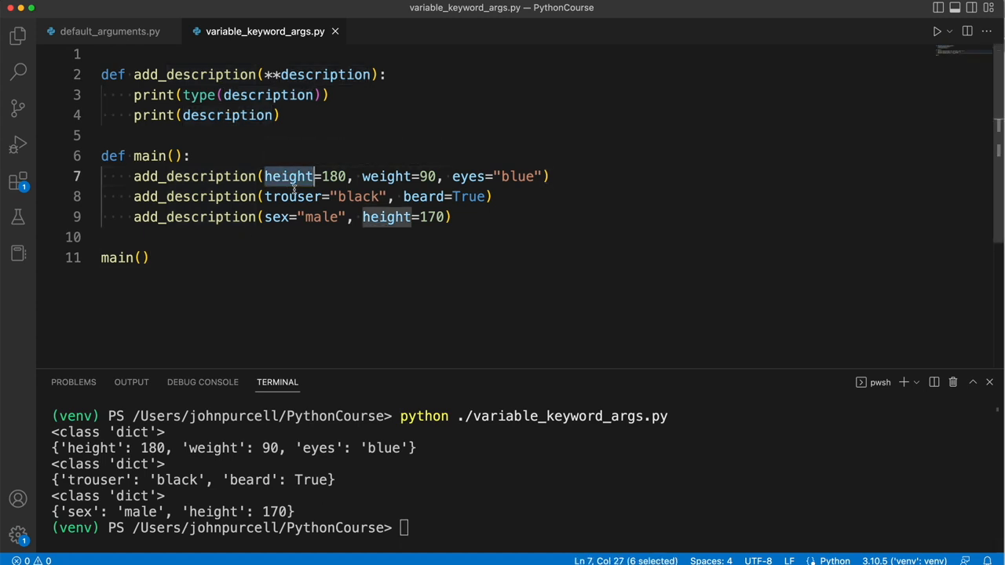
double_click(292, 196)
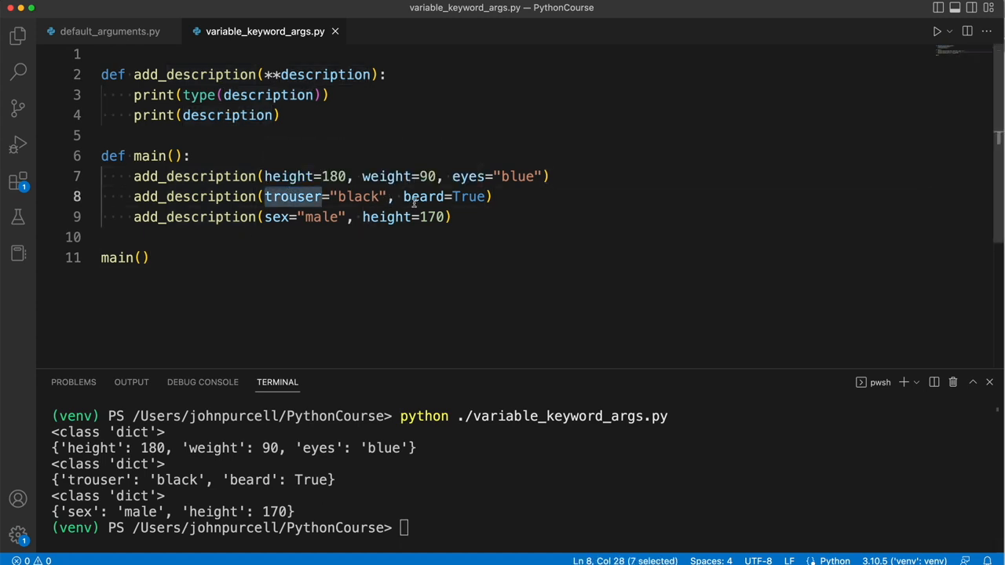
double_click(386, 176)
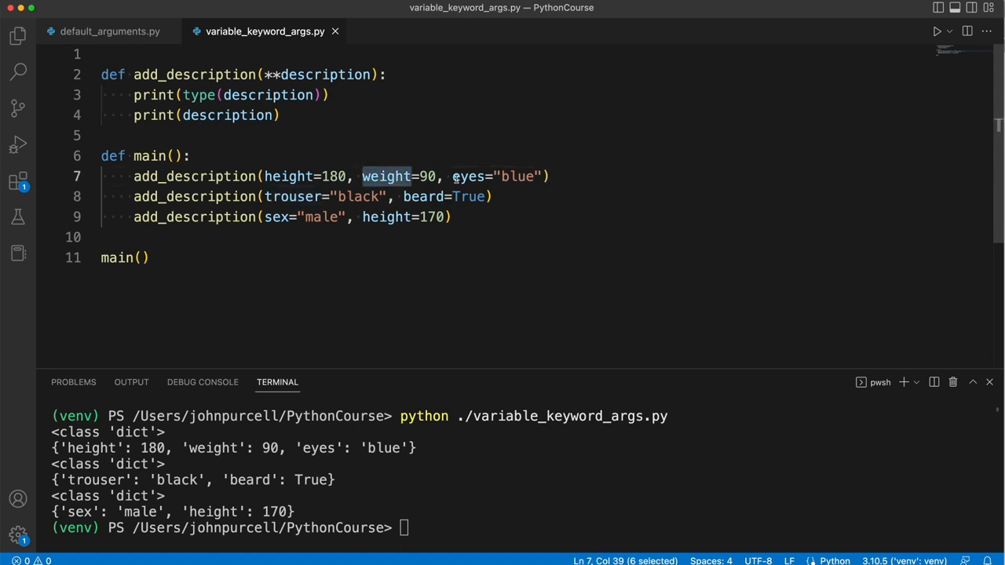
double_click(422, 196)
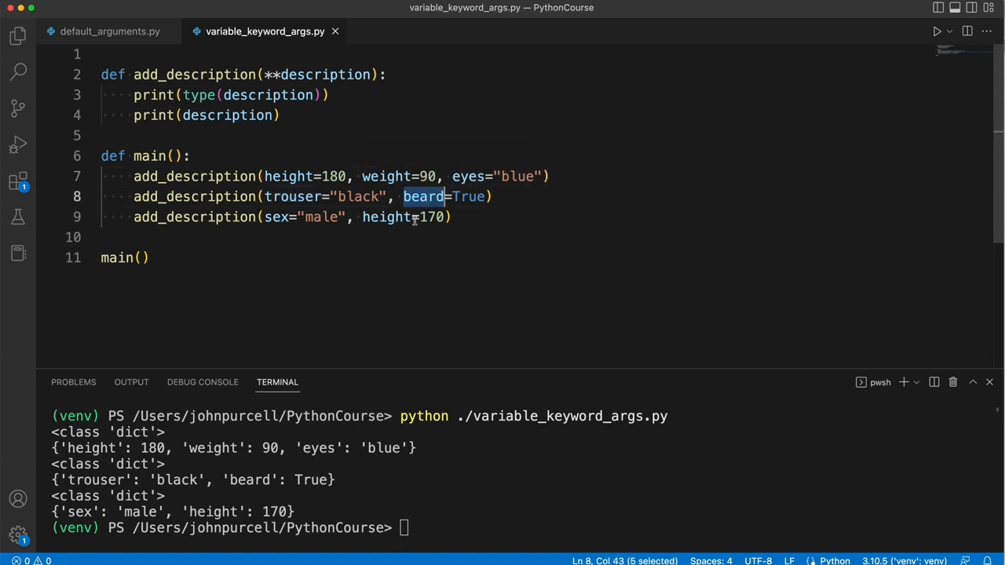
mouse_move(386, 252)
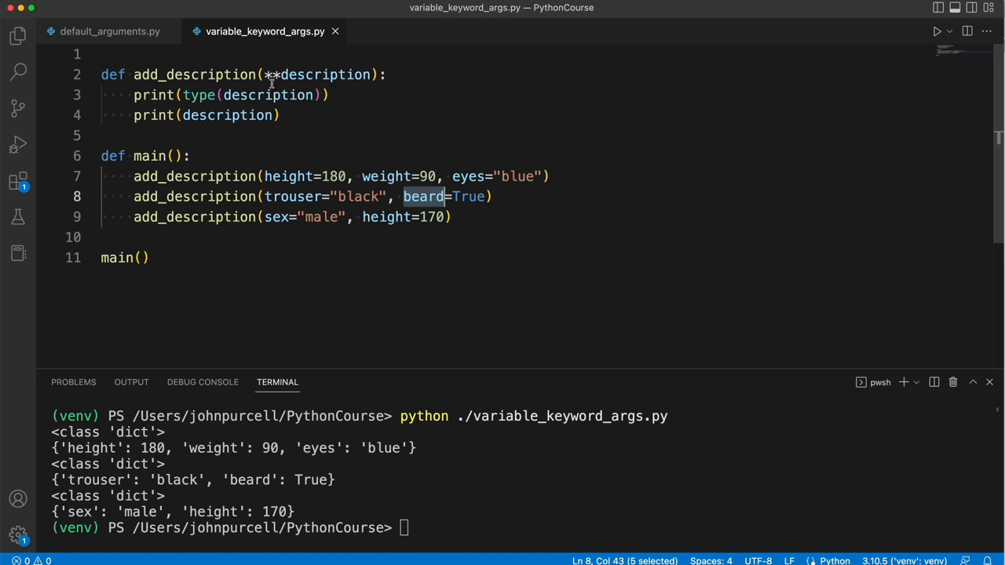
left_click(325, 74)
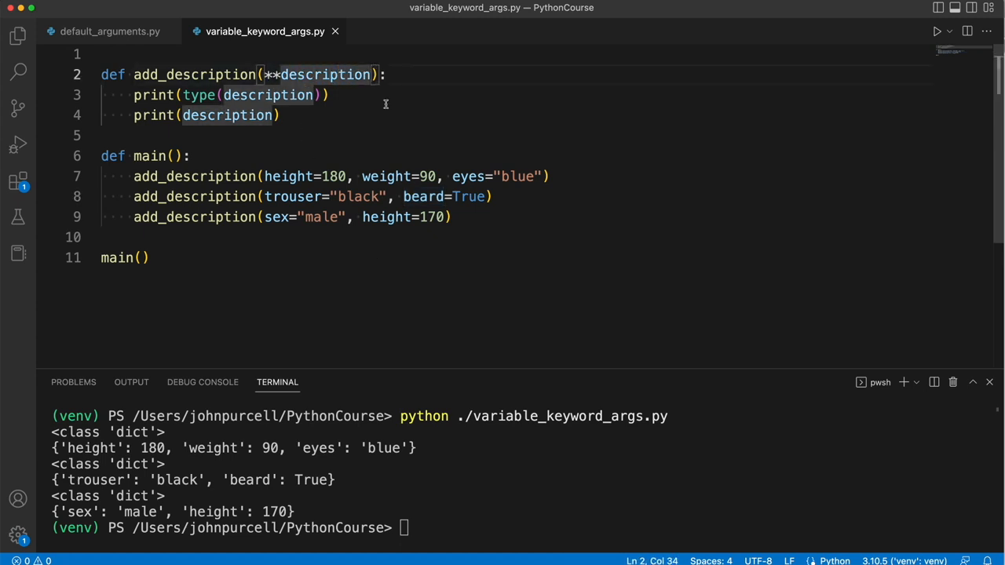
left_click(113, 135)
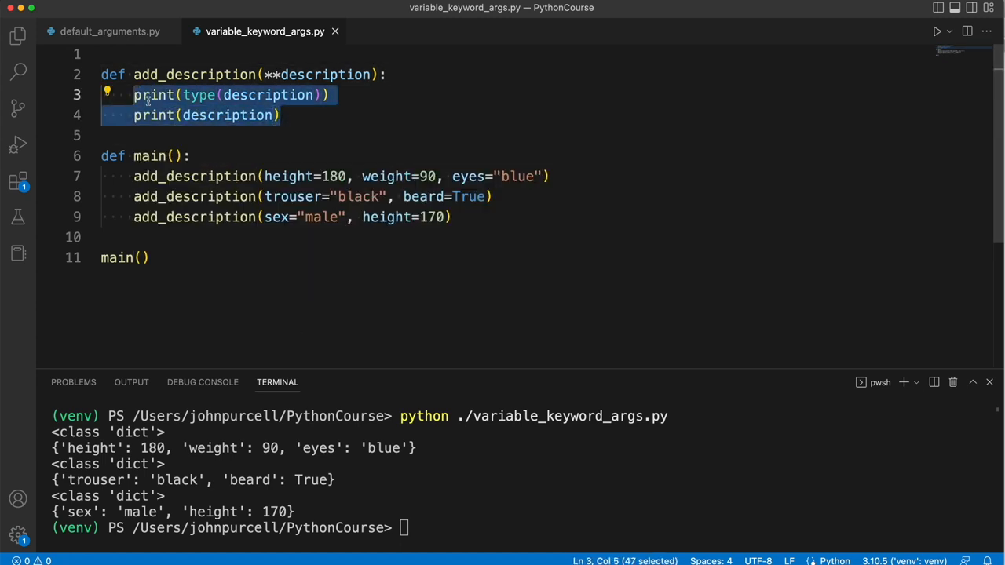
Replace the prints with 'for prop in description: print(prop)' followed by an empty print()
key("Delete")
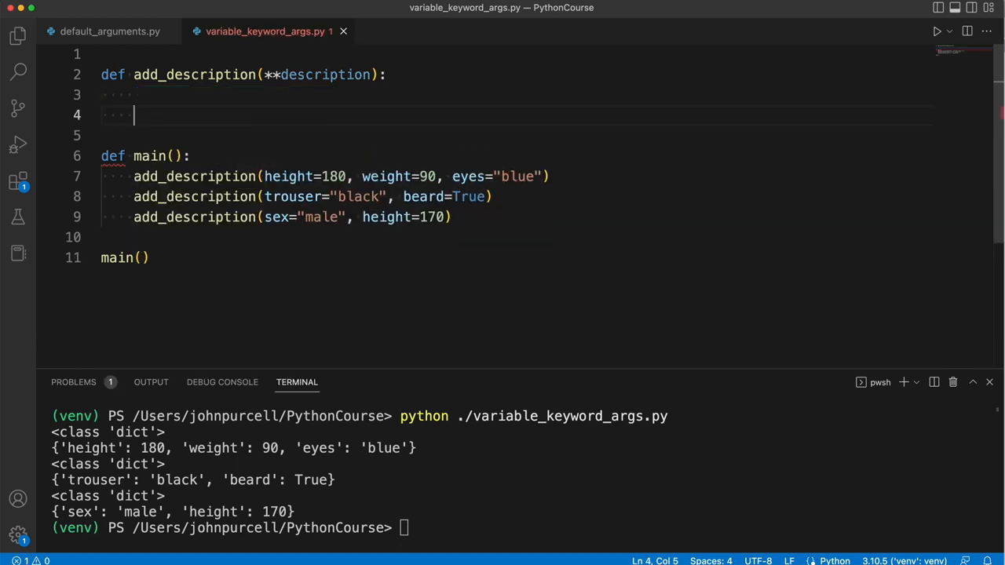
type("for")
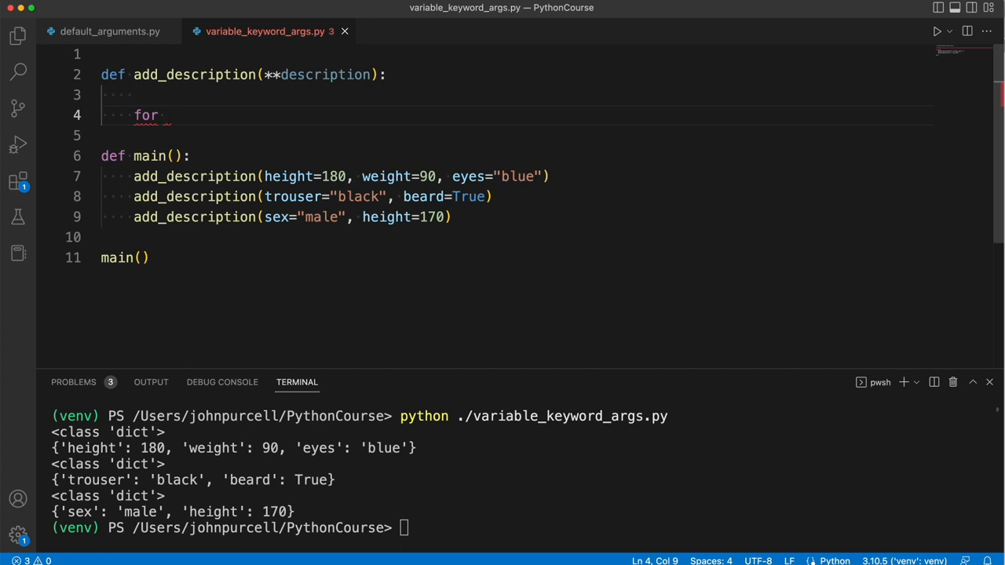
type("prop in")
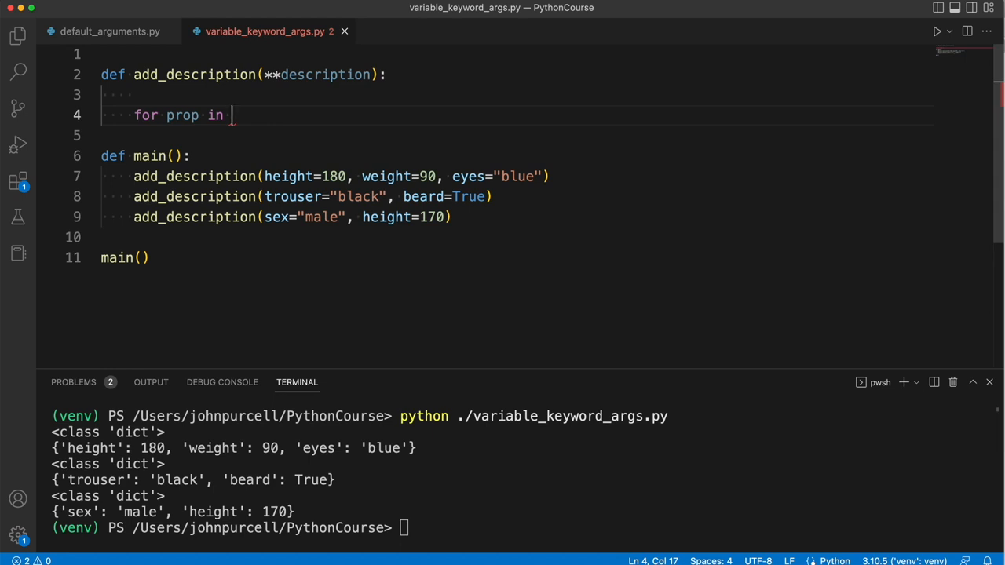
type("description:")
type("print")
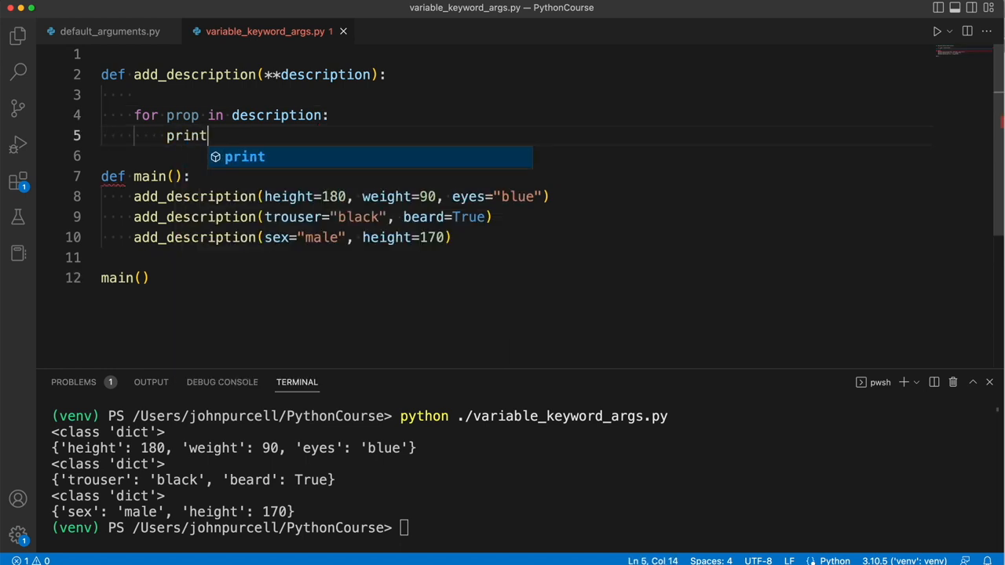
type("(prop)")
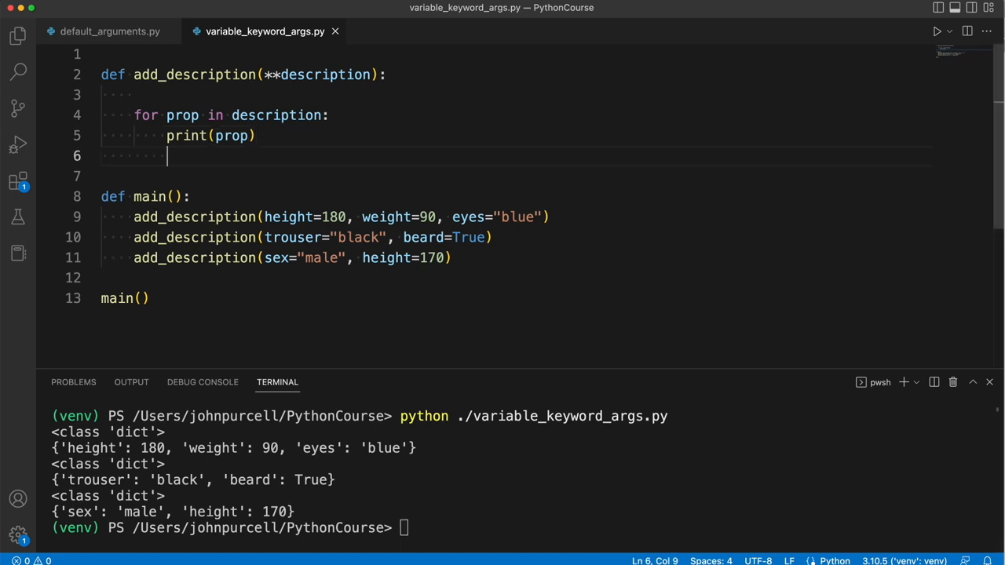
type("print()")
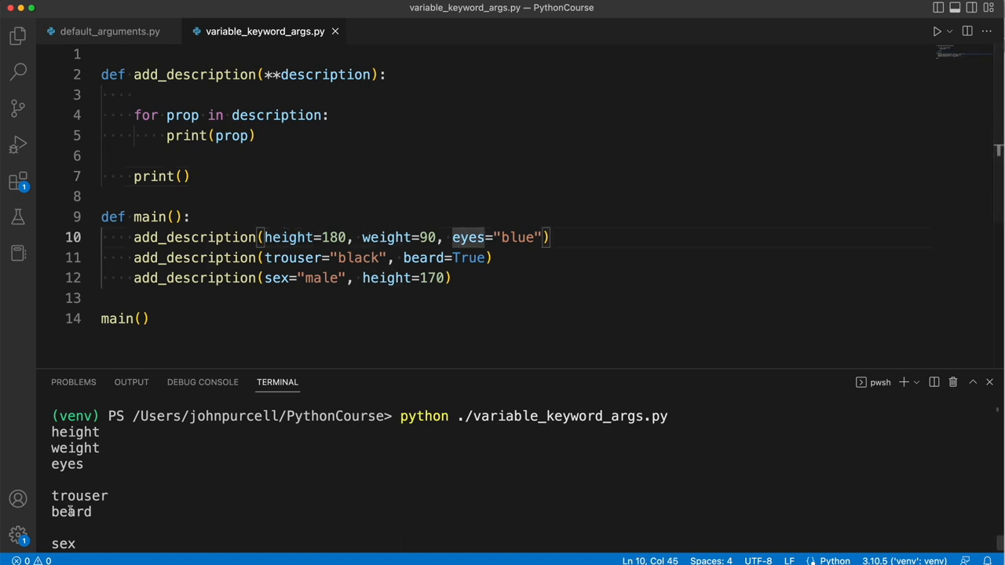
Rename the trouser argument to trousers and point out sex, 90 and prop in the code
left_click(322, 258)
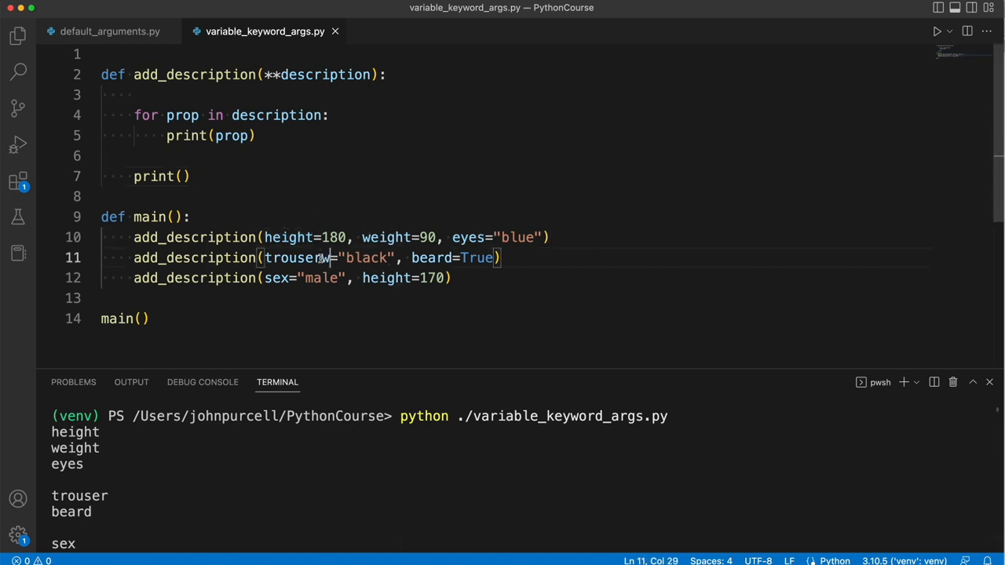
type("s")
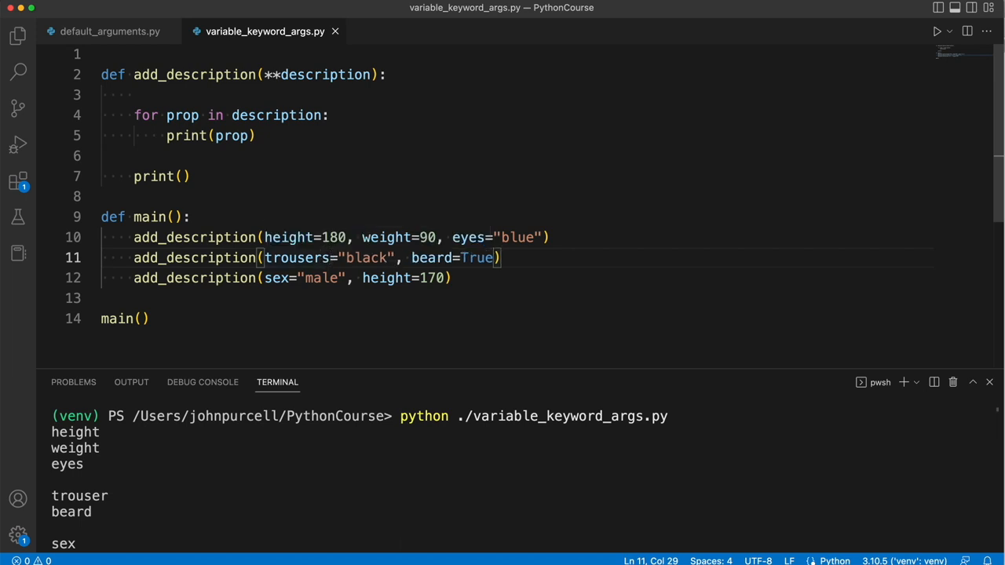
double_click(297, 257)
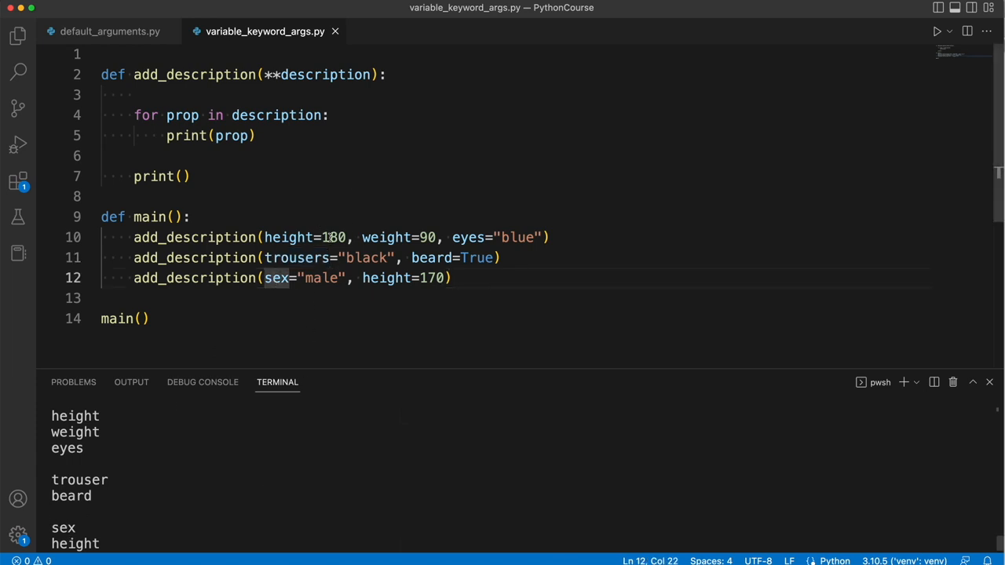
double_click(427, 237)
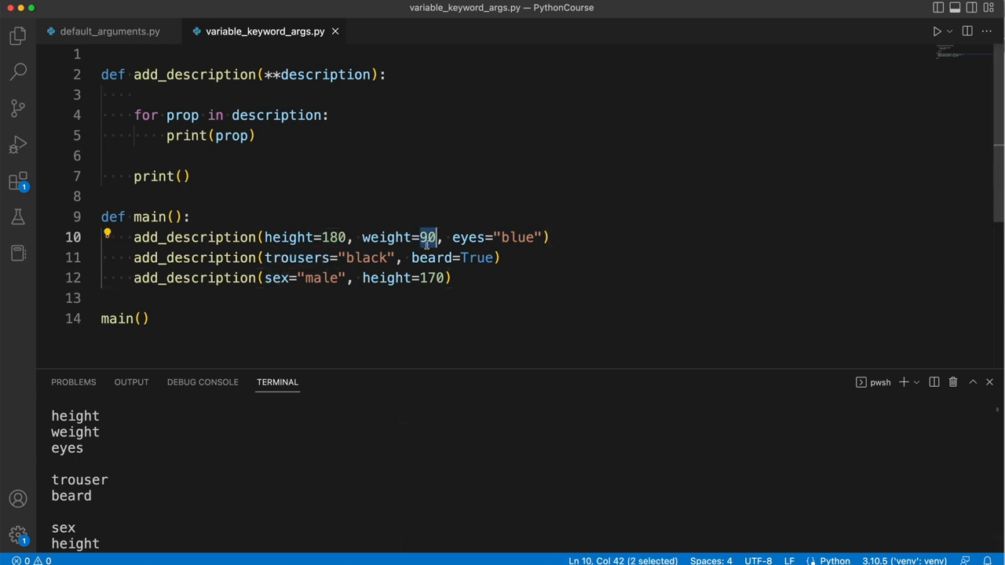
double_click(75, 416)
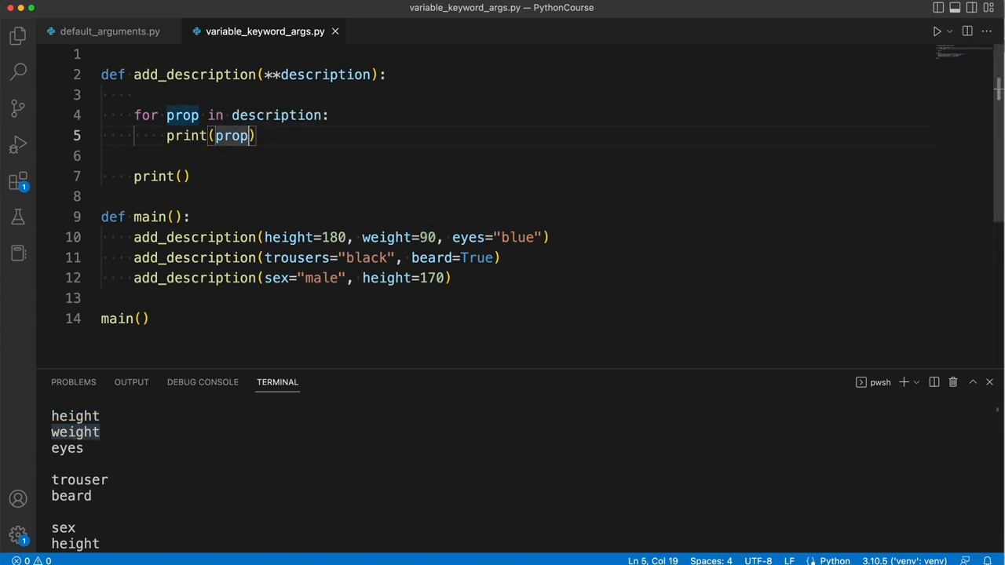
Change the loop to print(prop, ": ", description[prop]) and rerun python ./variable_keyword_args.py
type(", \"\"")
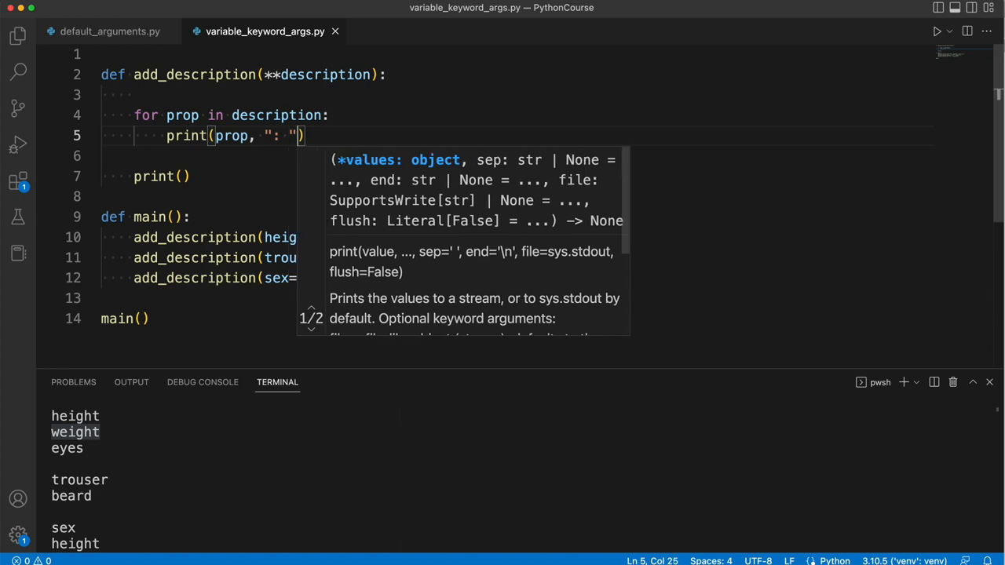
type("\",")
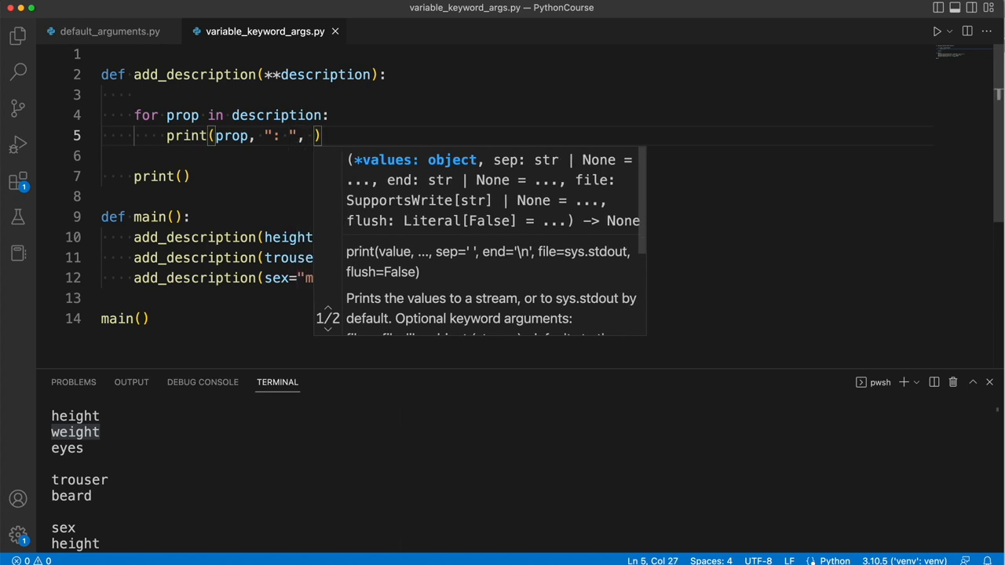
type("description")
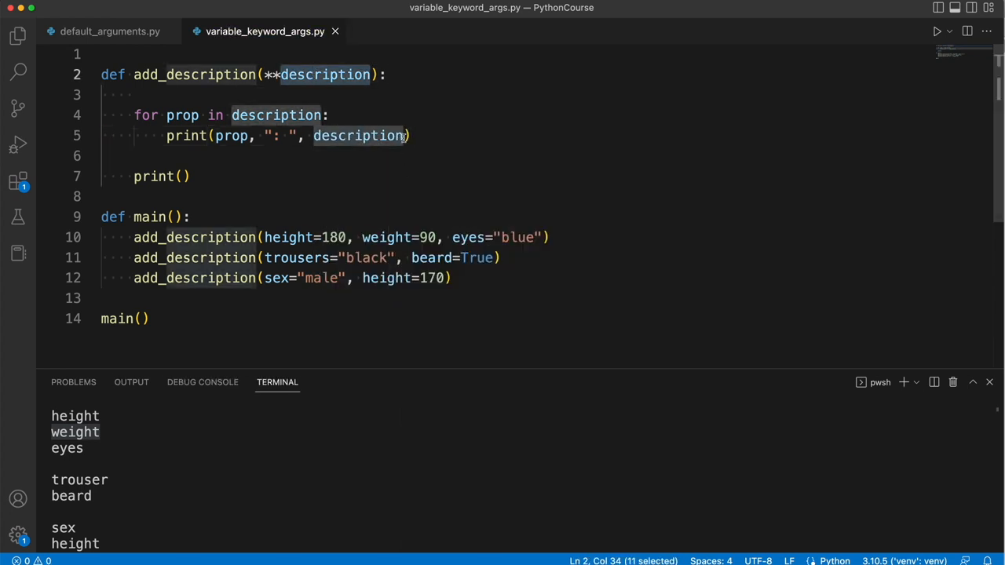
type("[]")
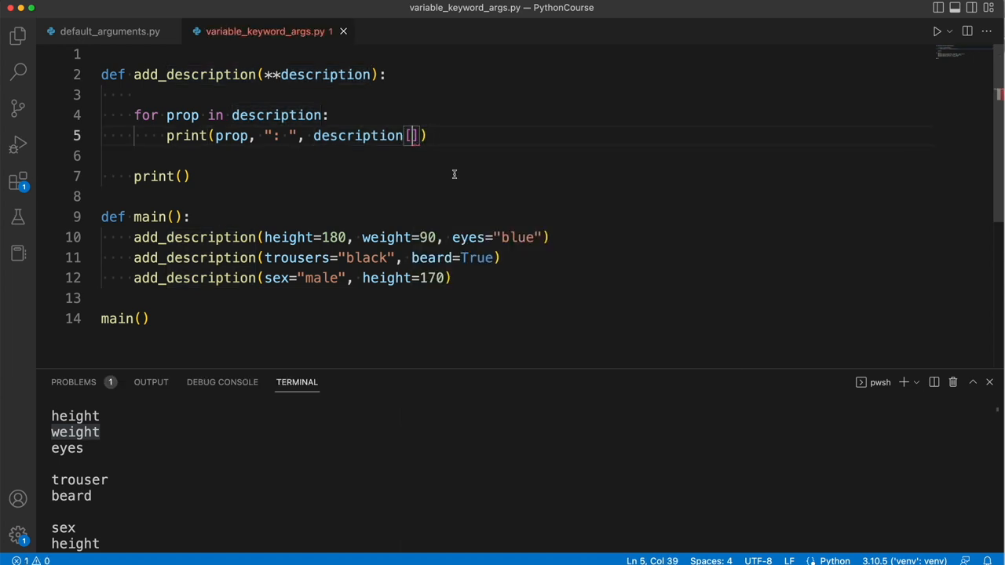
mouse_move(414, 166)
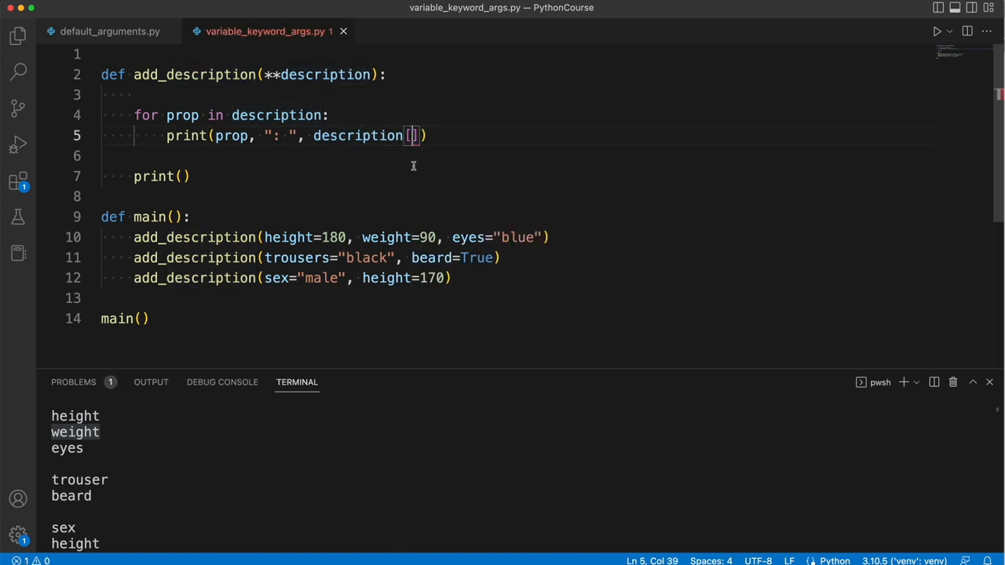
type("prop")
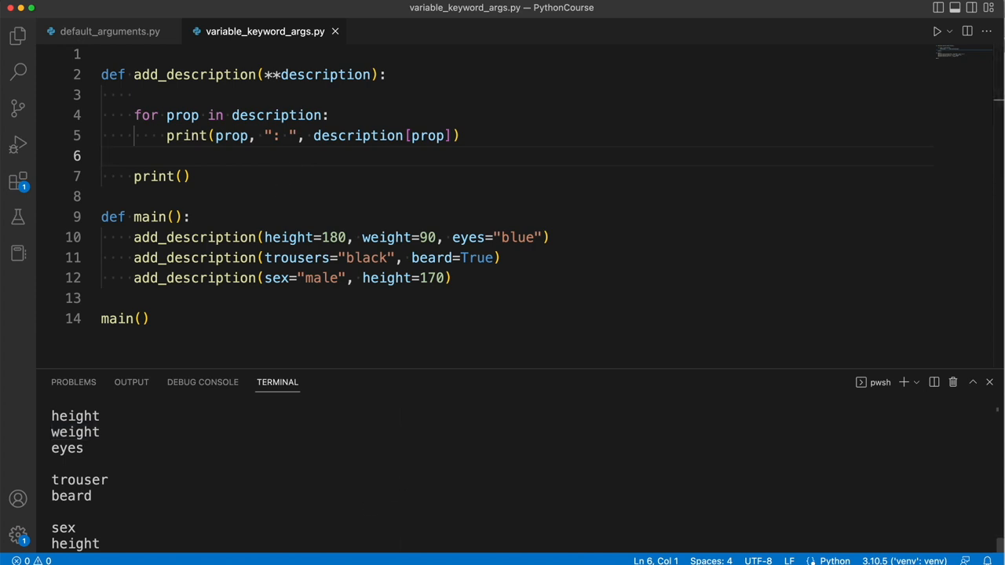
type("python ./variable_keyword_args.py")
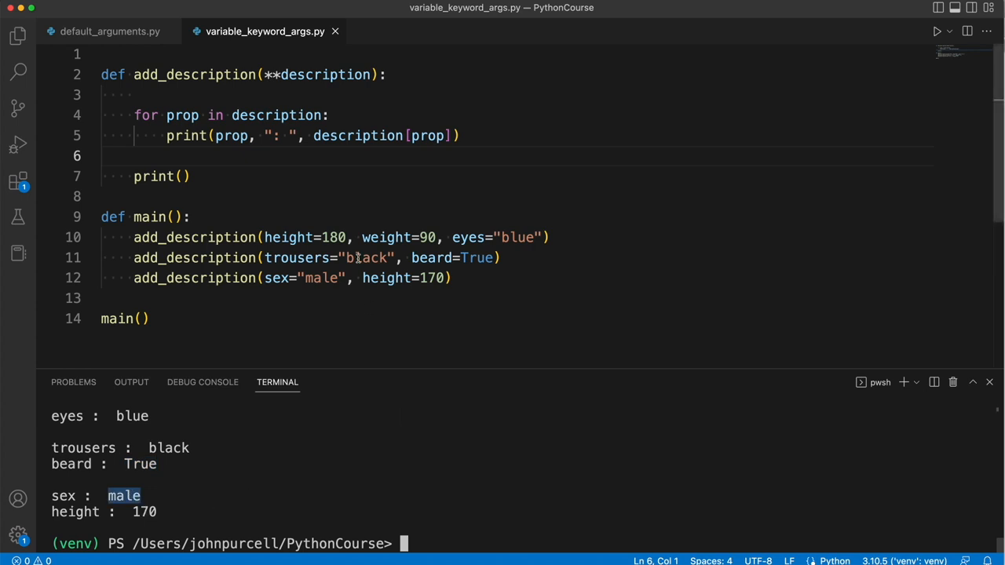
mouse_move(265, 208)
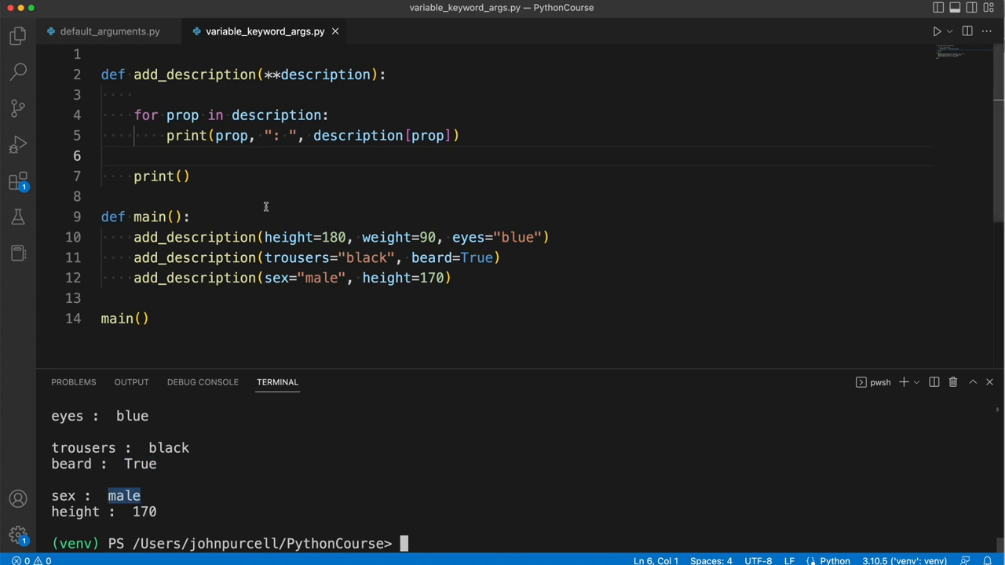
double_click(325, 76)
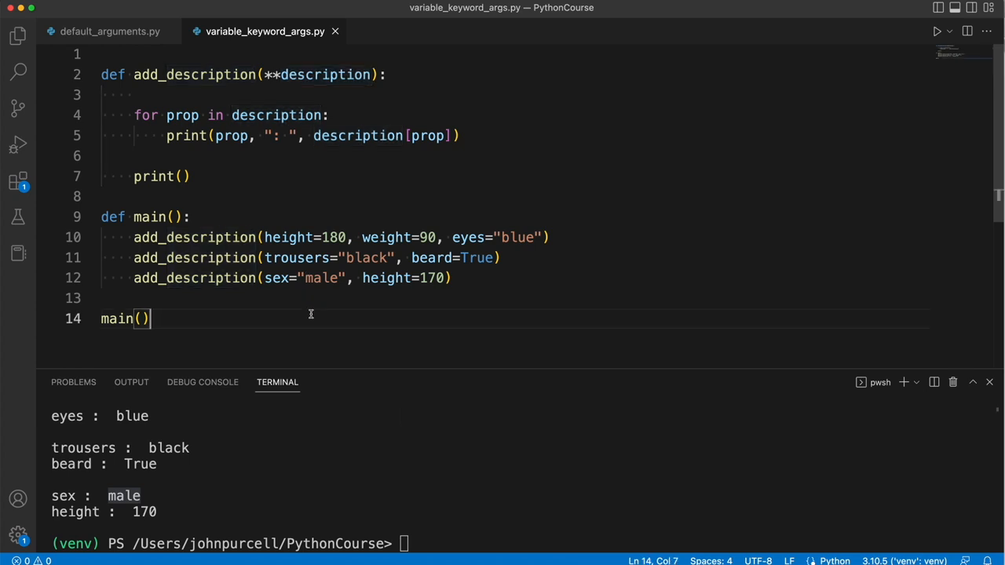
double_click(468, 237)
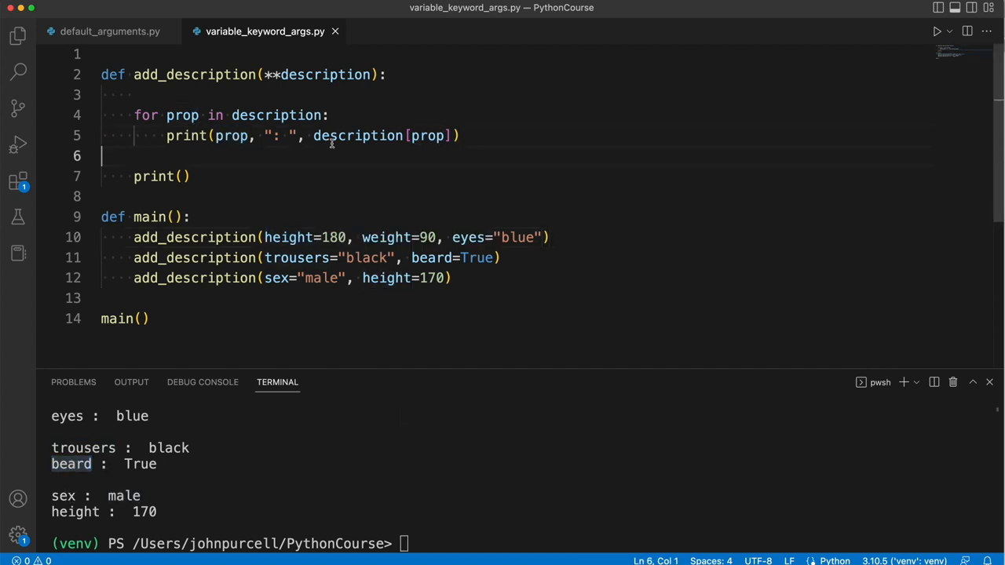
left_click(454, 135)
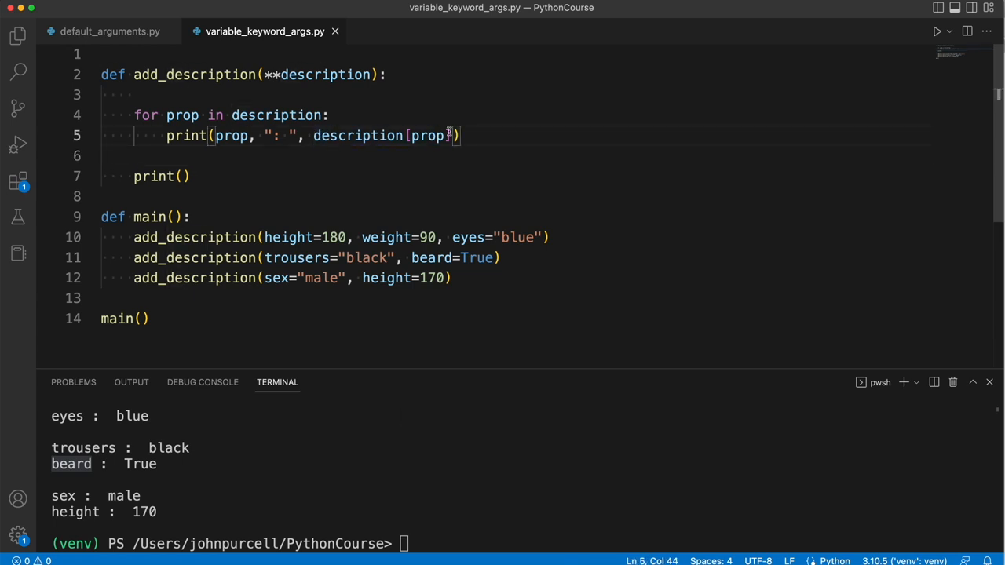
mouse_move(392, 325)
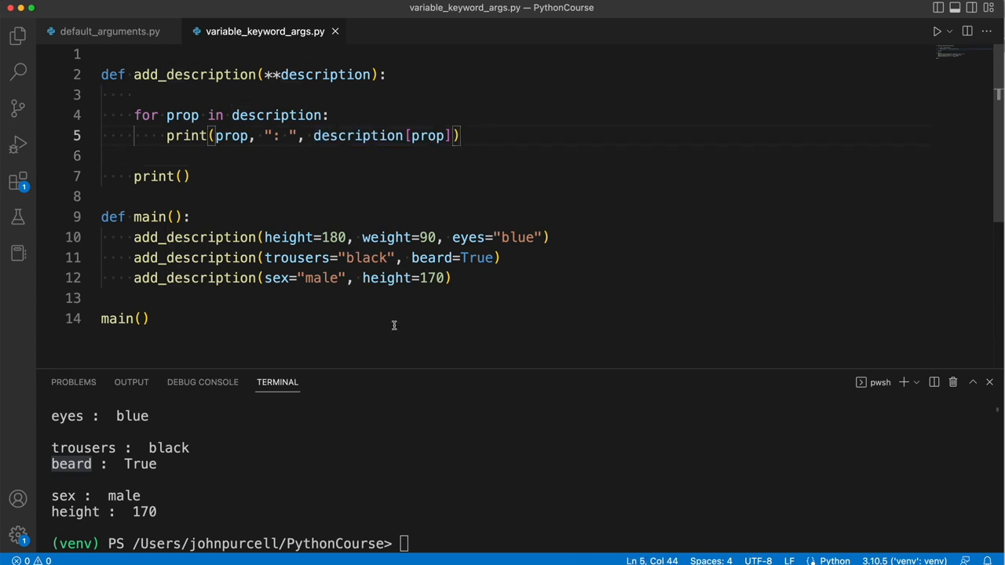
mouse_move(329, 242)
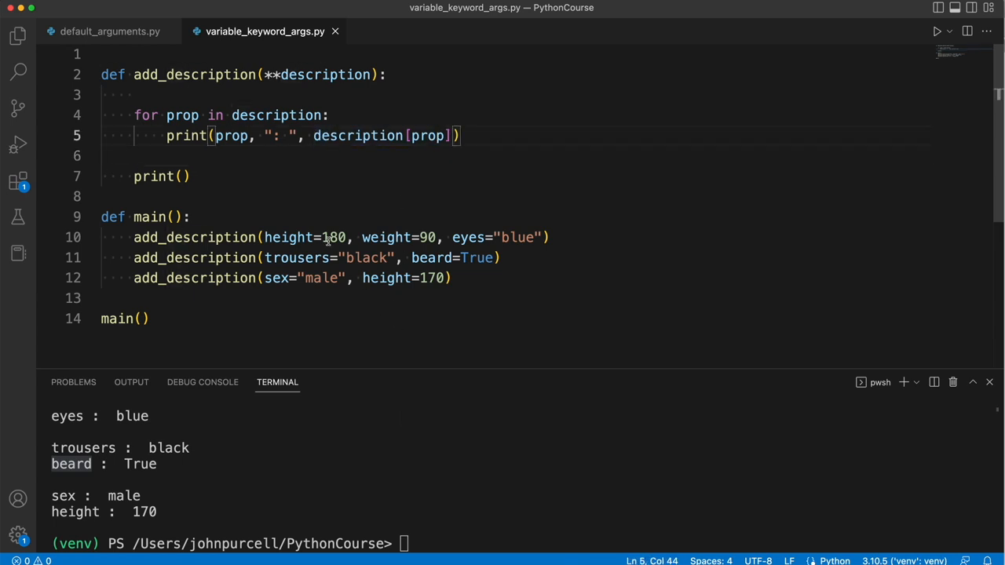
double_click(475, 258)
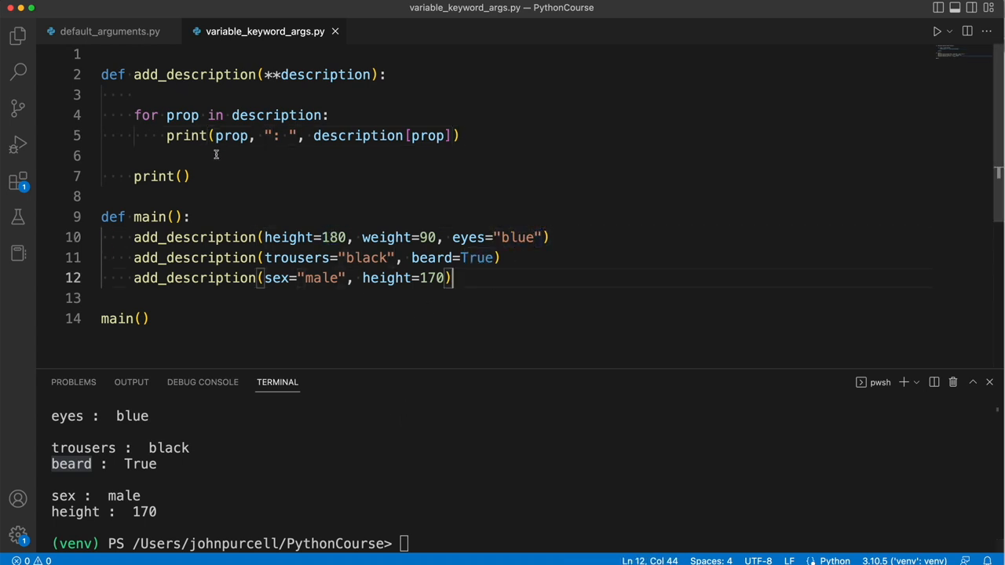
double_click(230, 135)
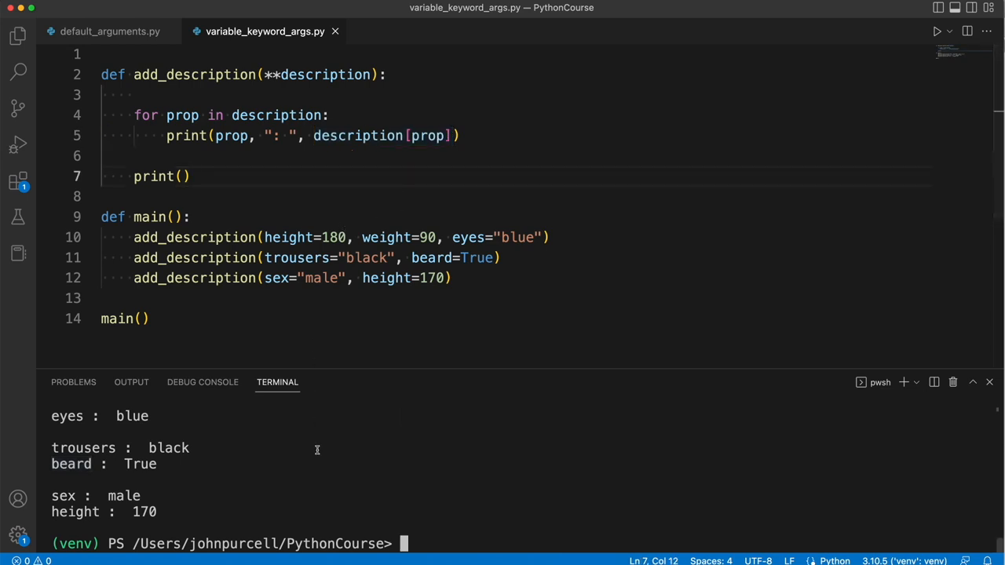
mouse_move(490, 250)
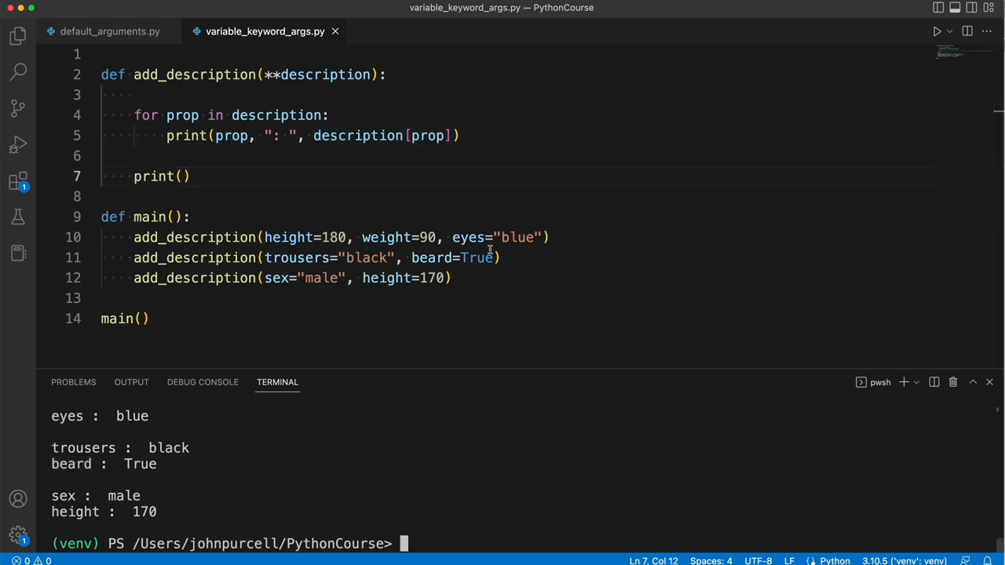
mouse_move(407, 449)
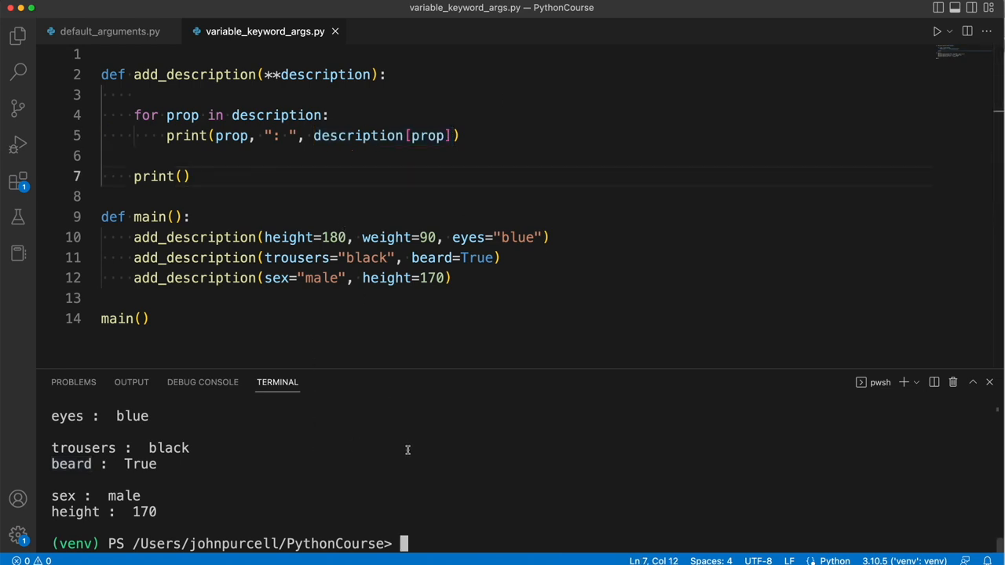